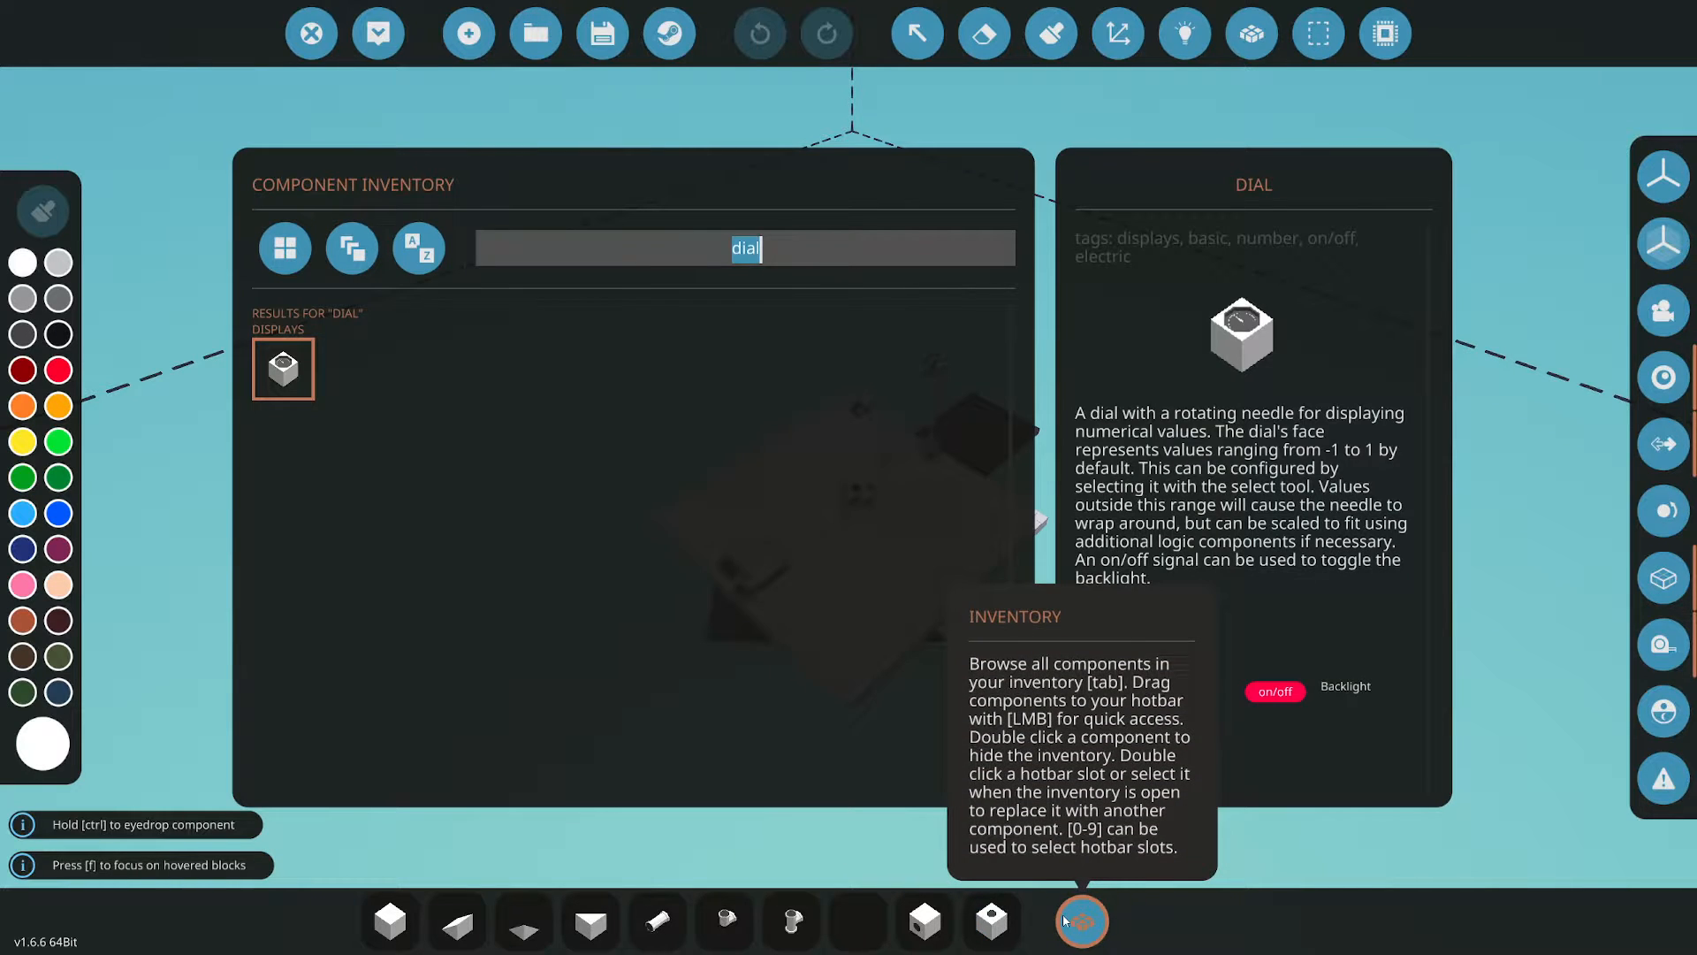
# Search the inventory for 'seat' to find the compact pilot seat
pyautogui.write('seat')
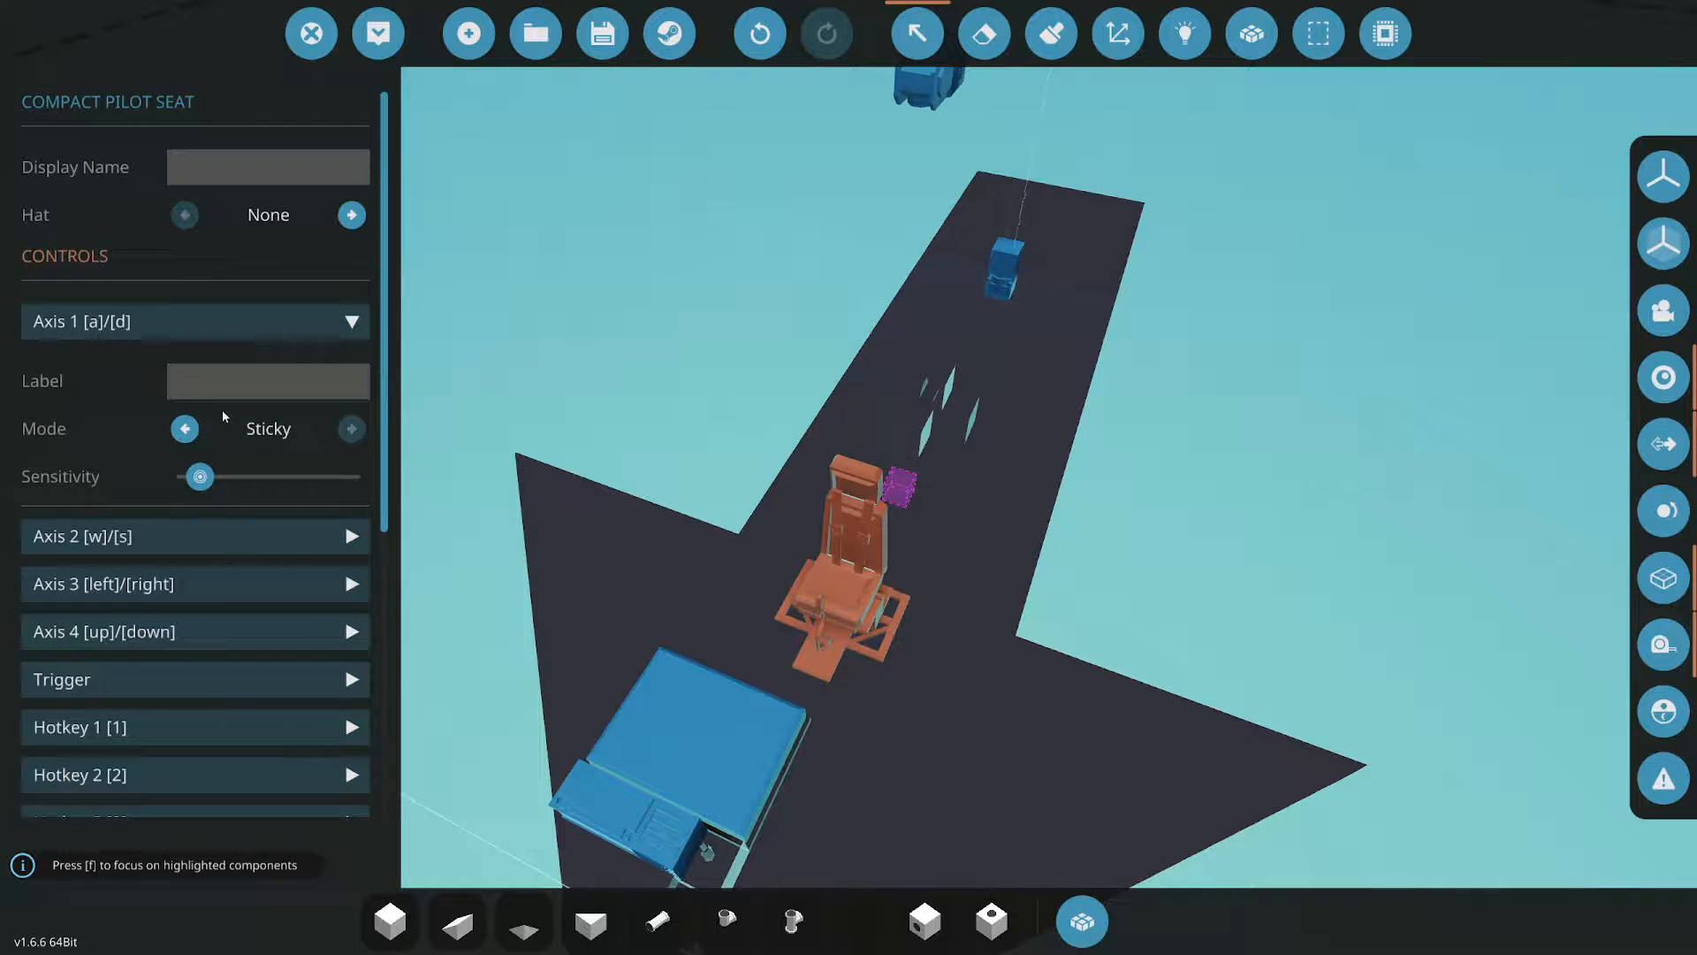
# Set the seat's Axis 1 control mode to Reset and select the microcontroller for editing
pyautogui.click(184, 428)
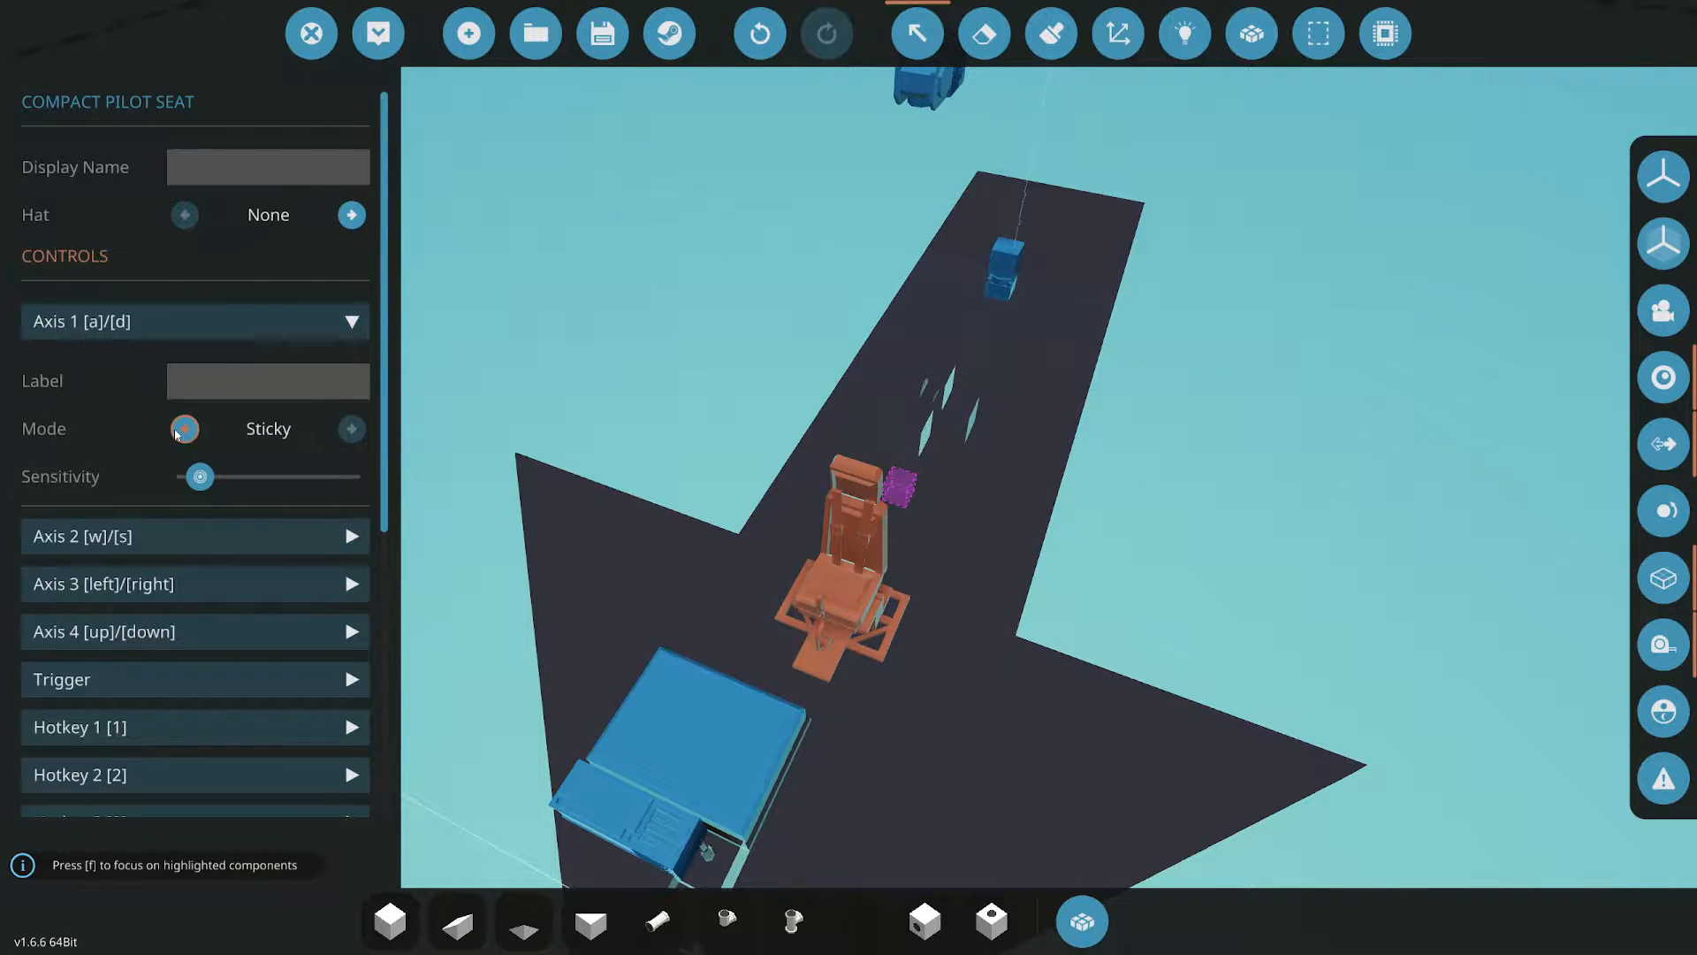
pyautogui.click(350, 428)
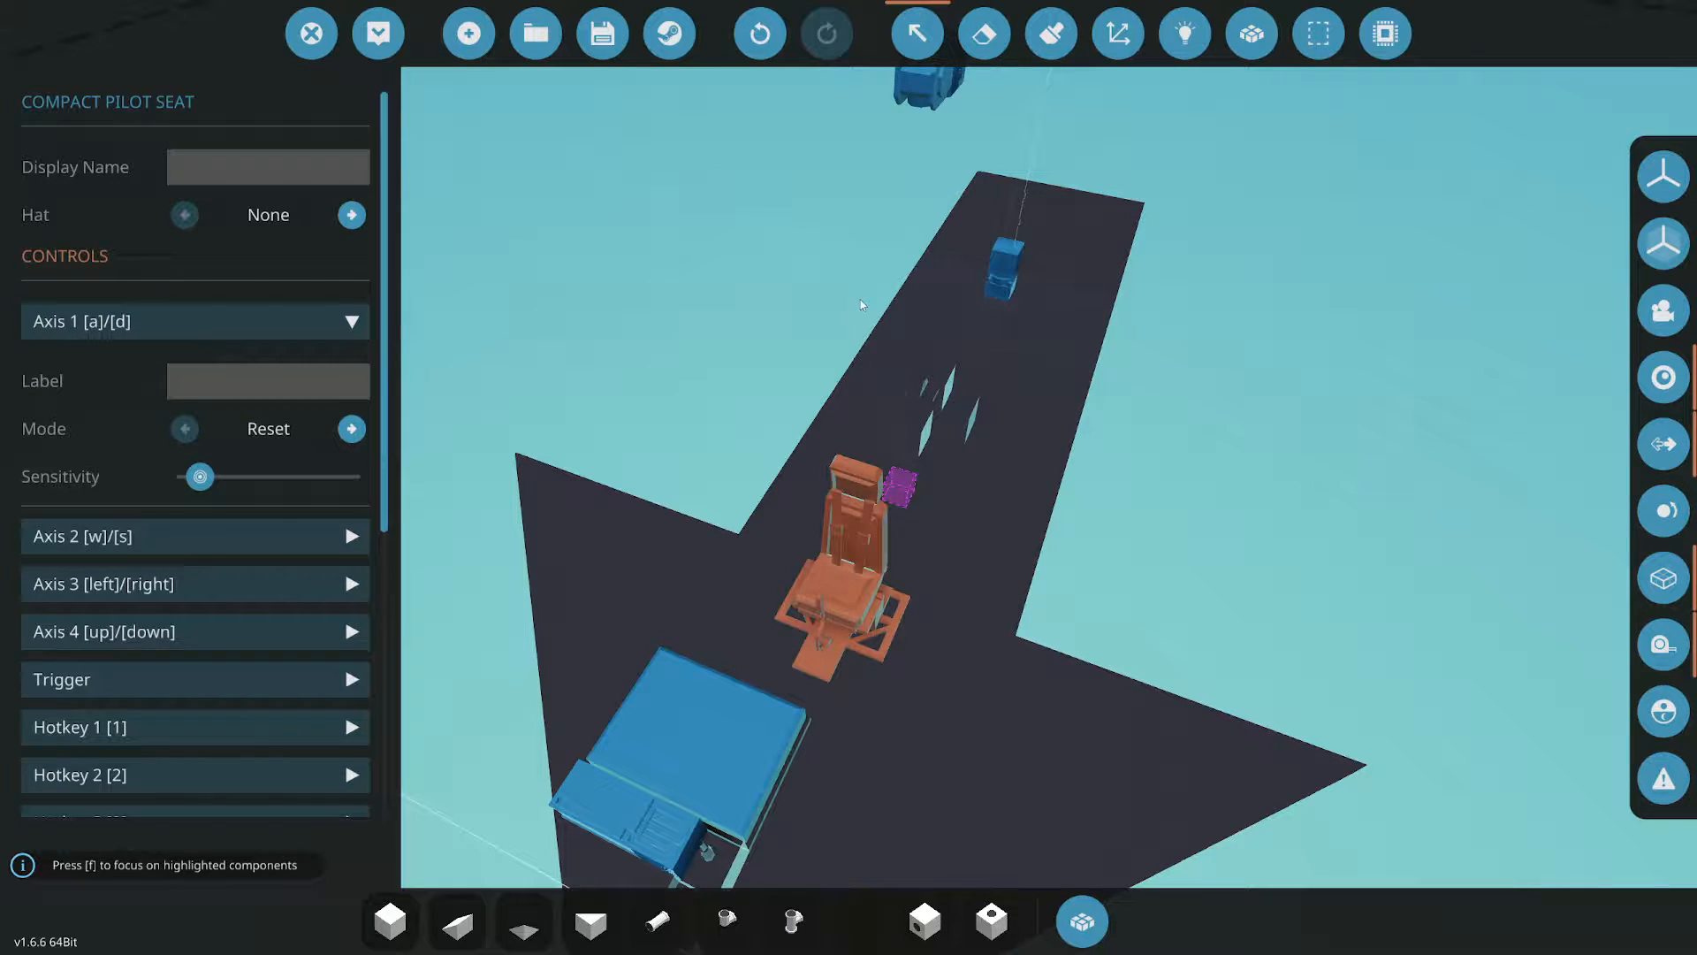
pyautogui.click(983, 32)
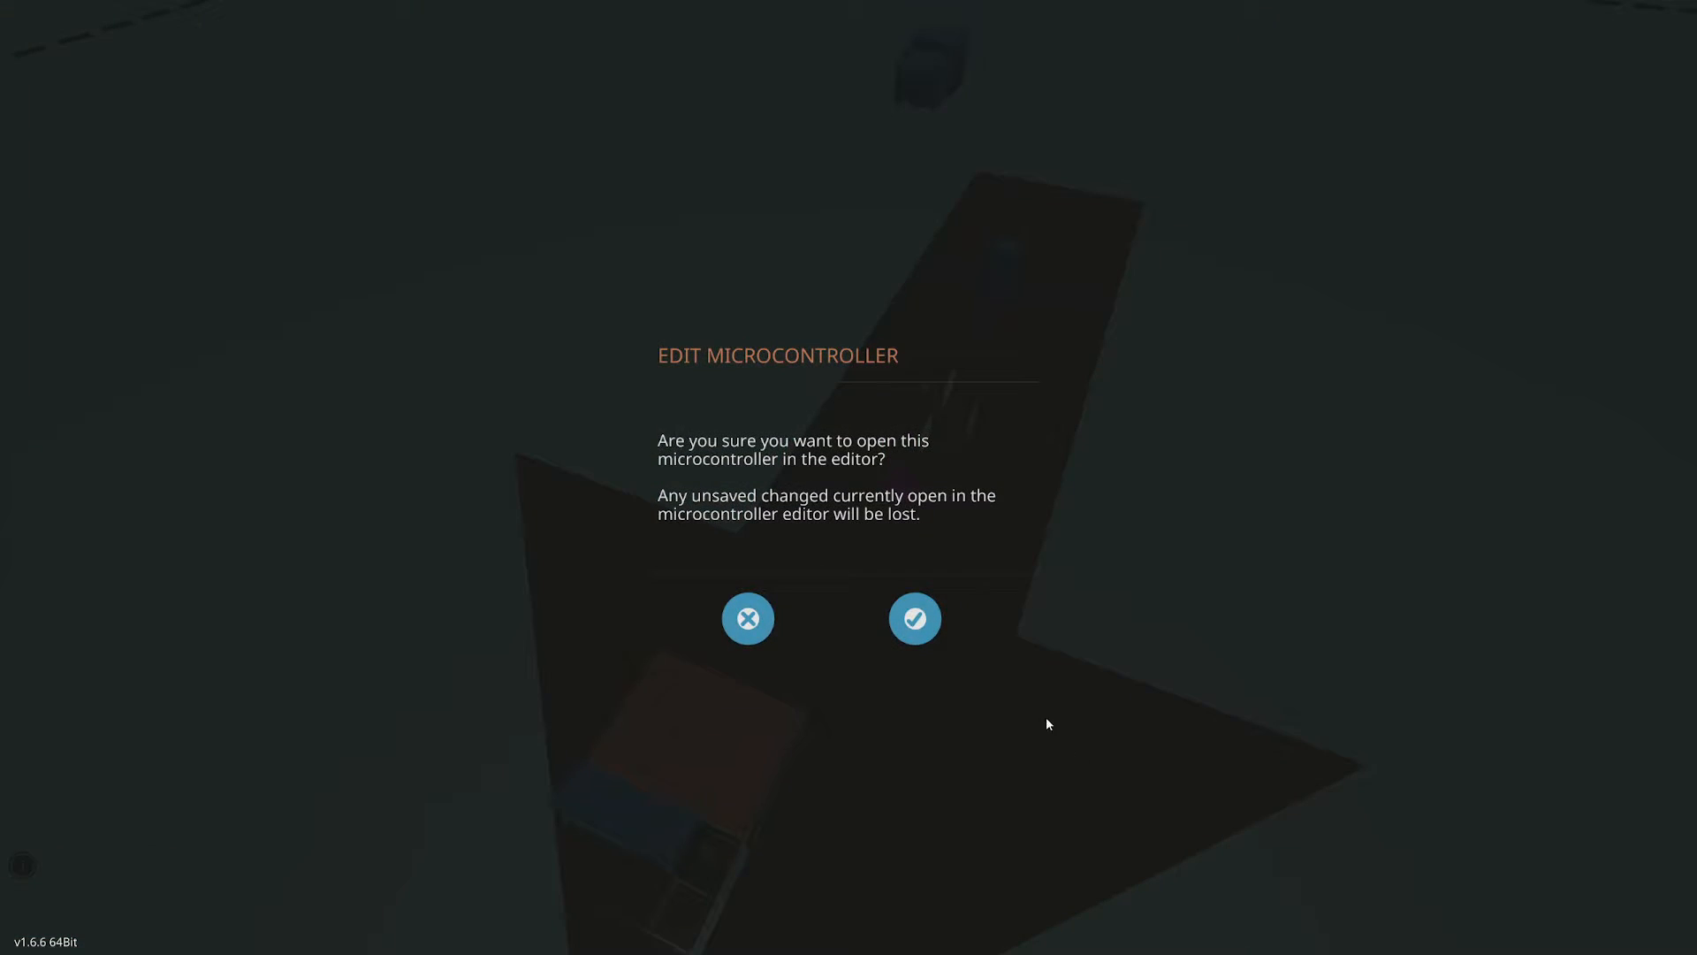
# Apply the yaw/pitch schematic to the microcontroller and spawn the crane in the hangar
pyautogui.click(914, 619)
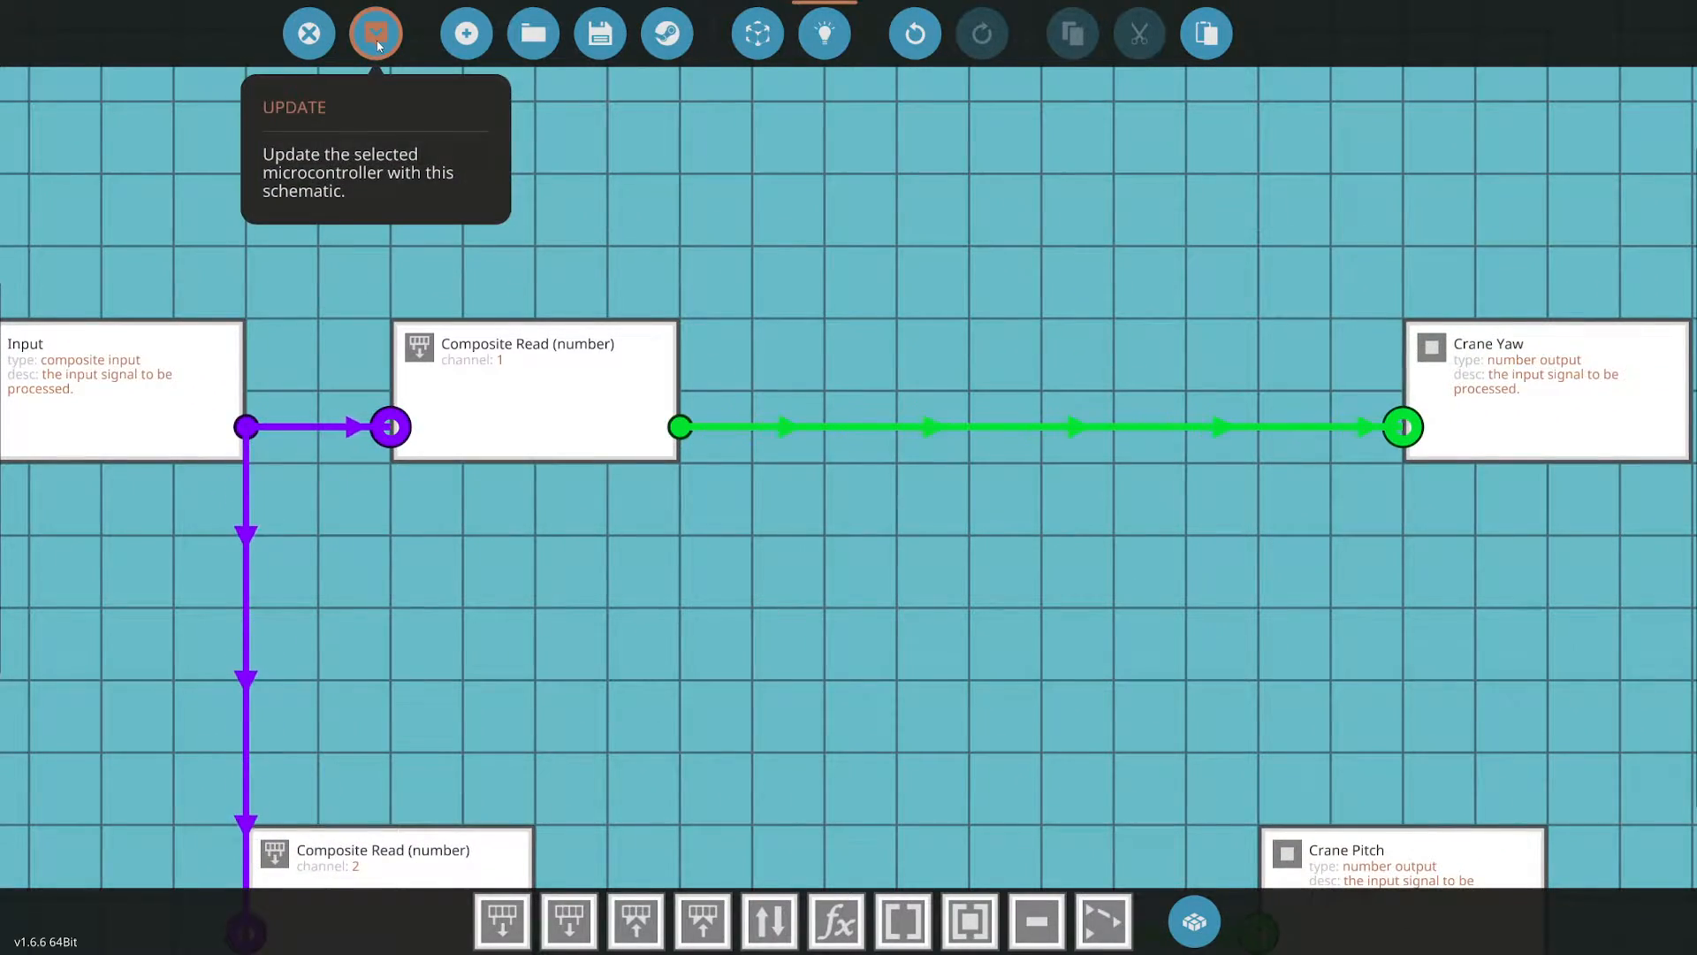
pyautogui.click(374, 32)
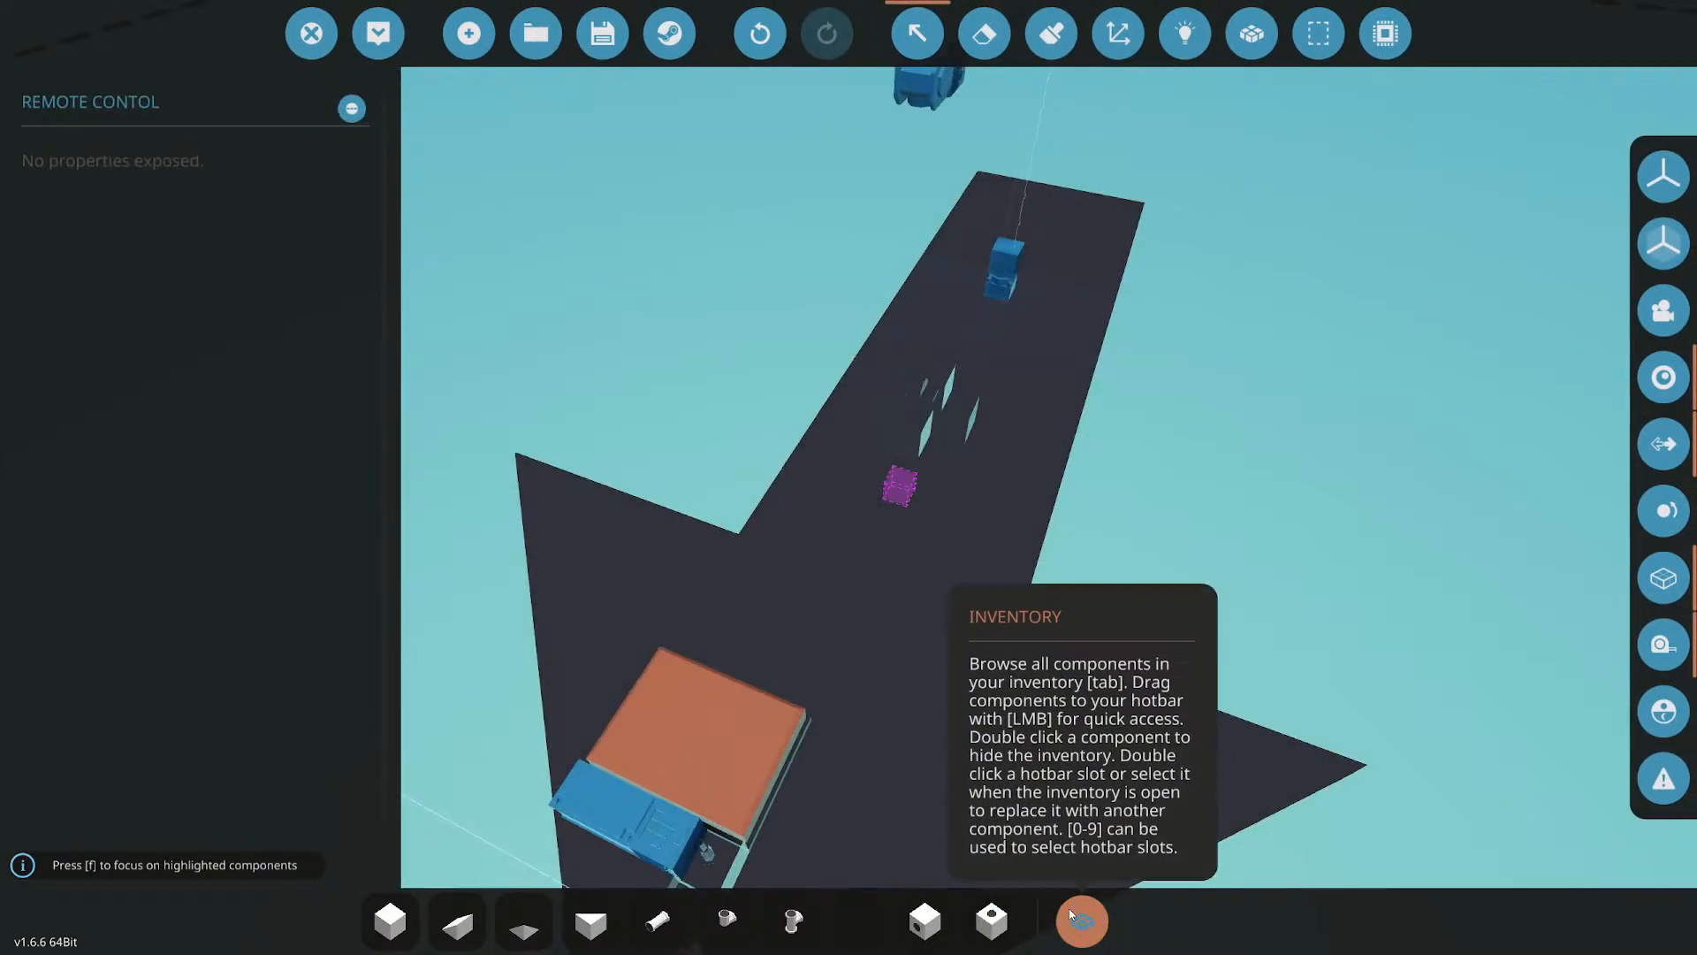
pyautogui.click(1078, 921)
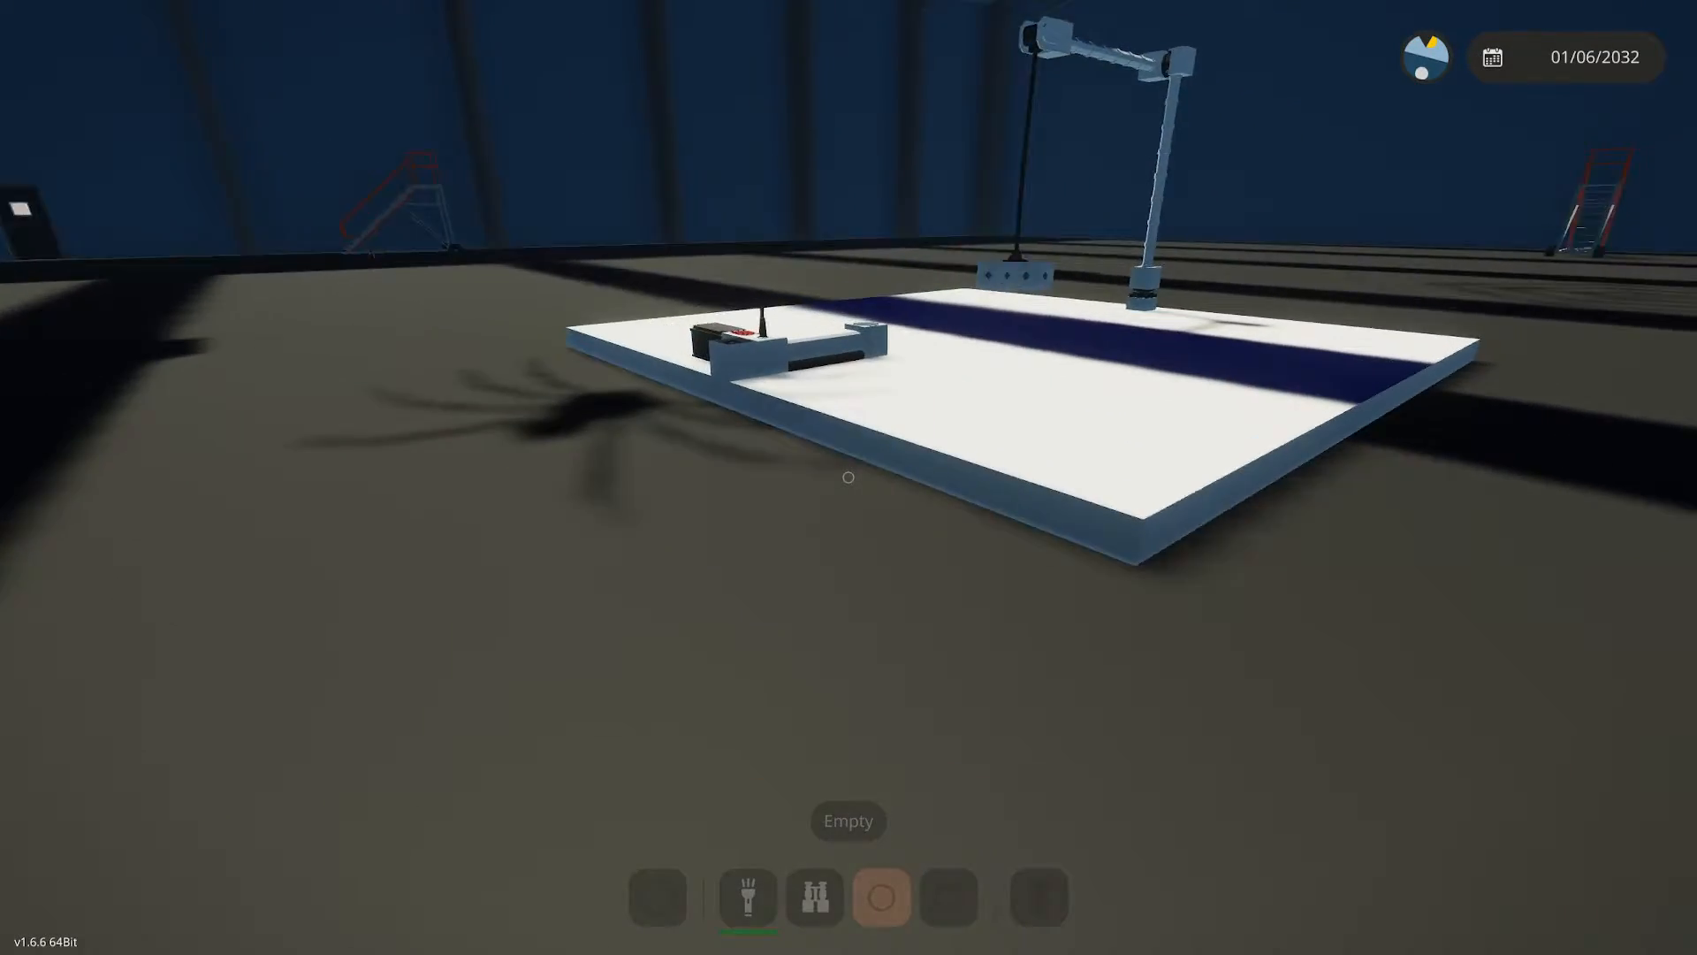
pyautogui.click(880, 897)
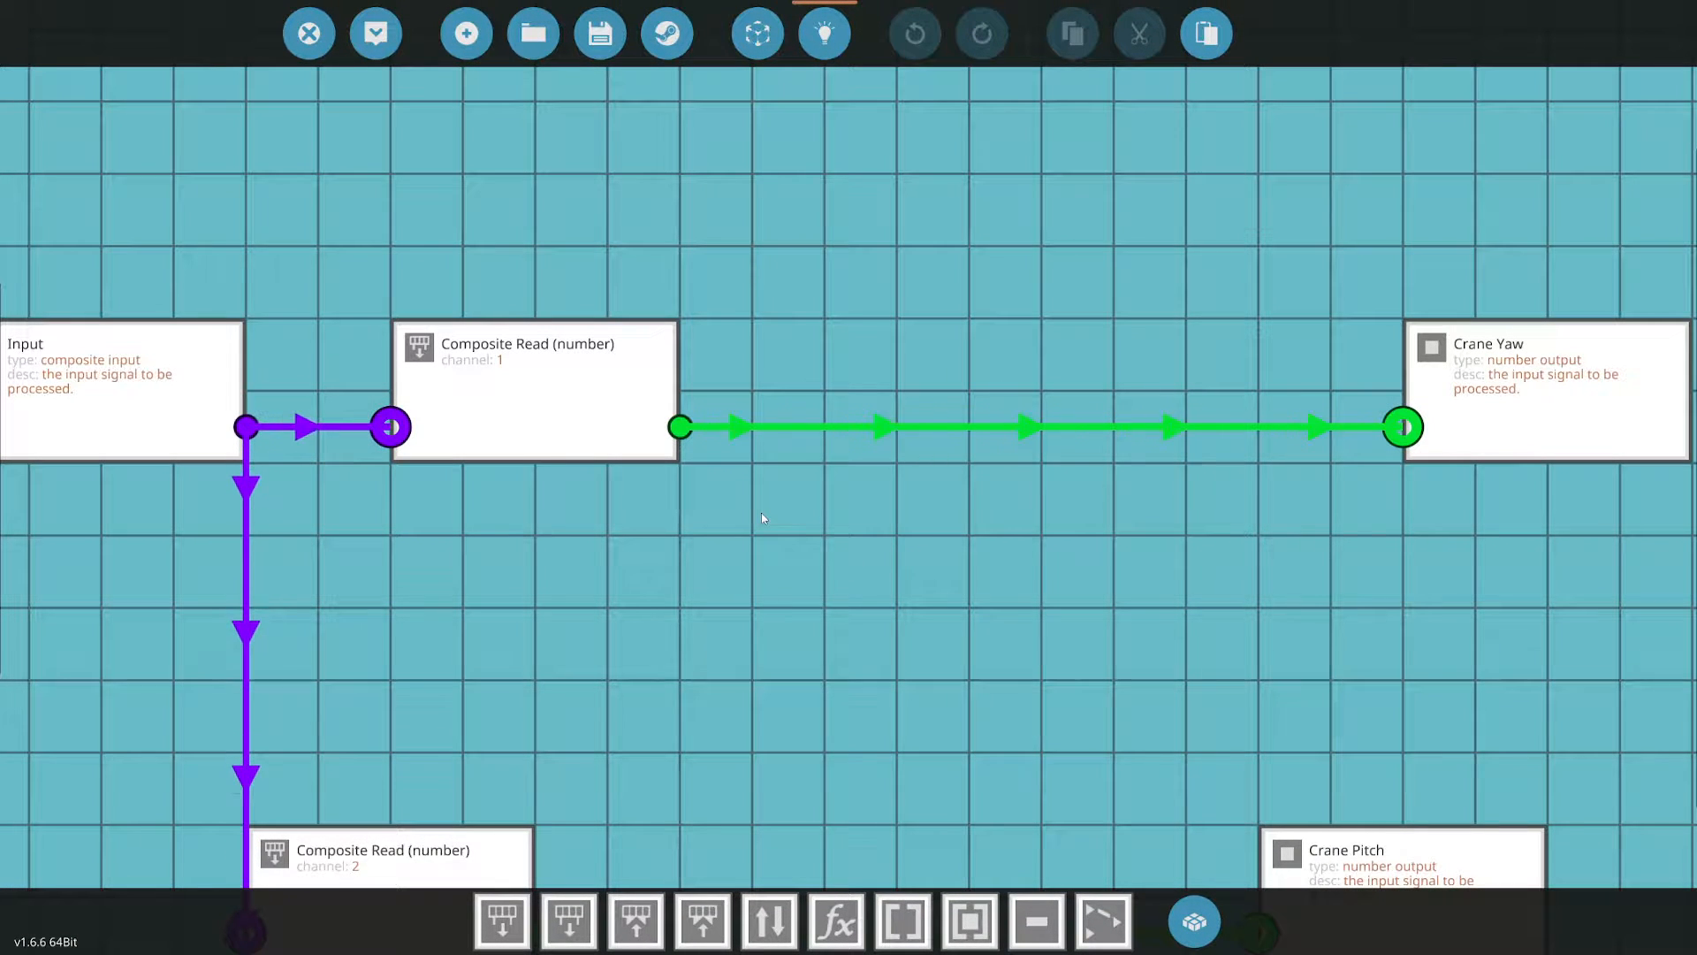
pyautogui.moveTo(901, 921)
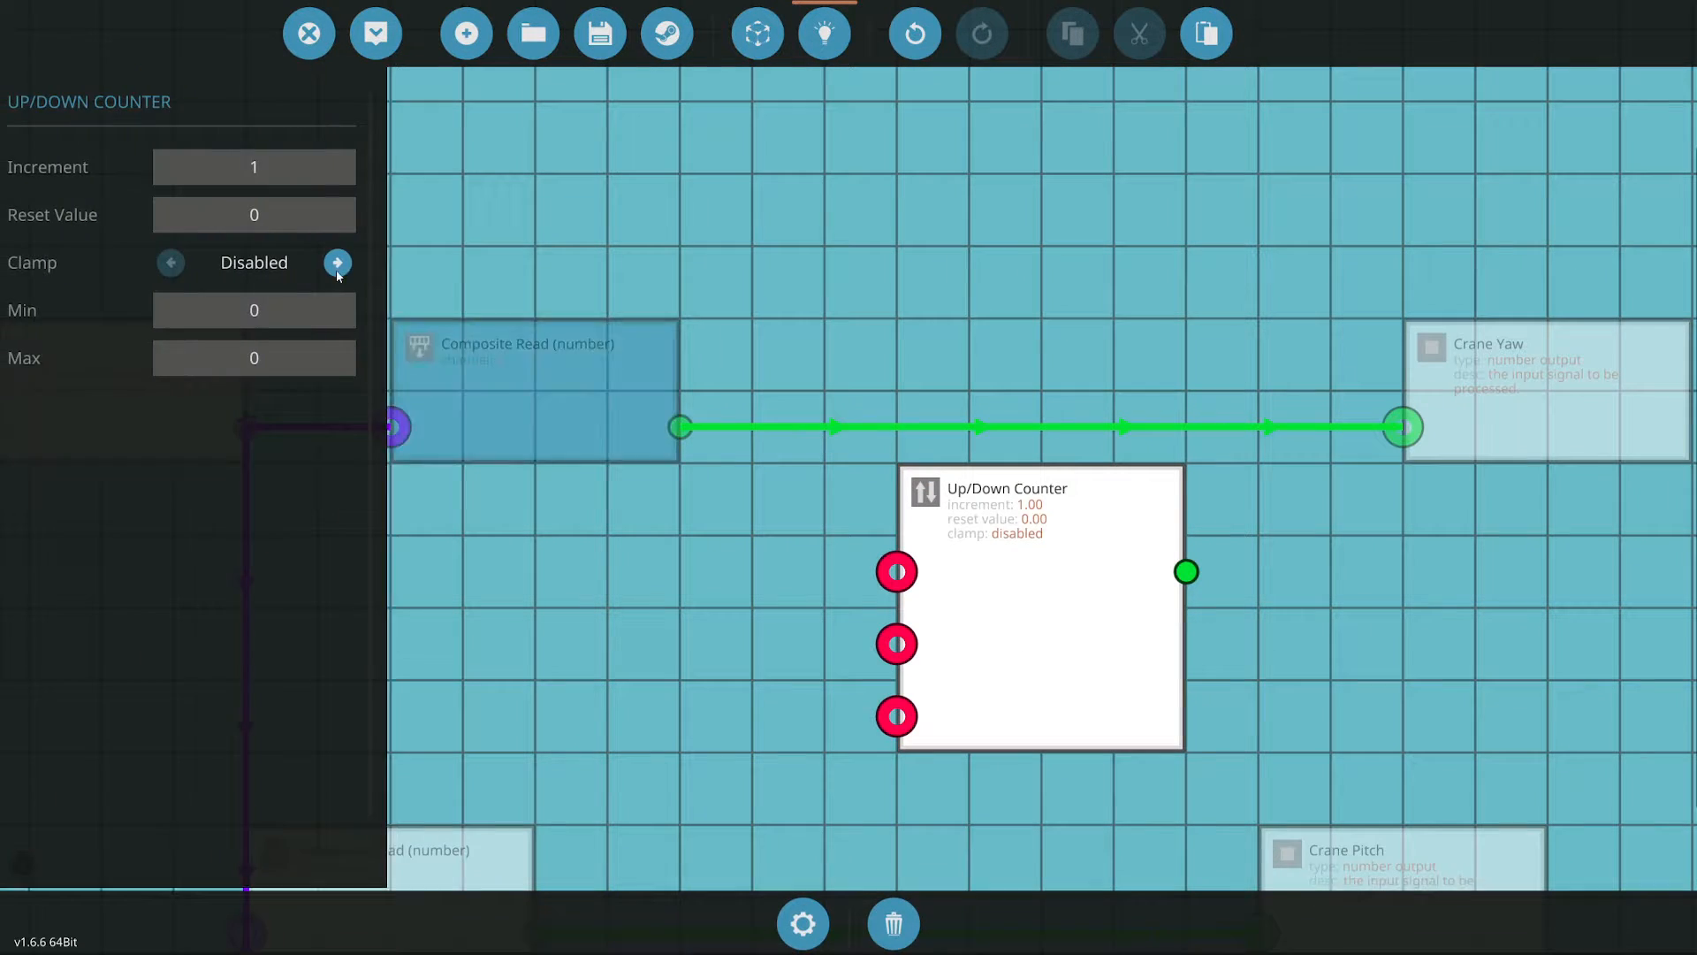
# Give the Up/Down Counter an increment of 0.01
pyautogui.click(255, 166)
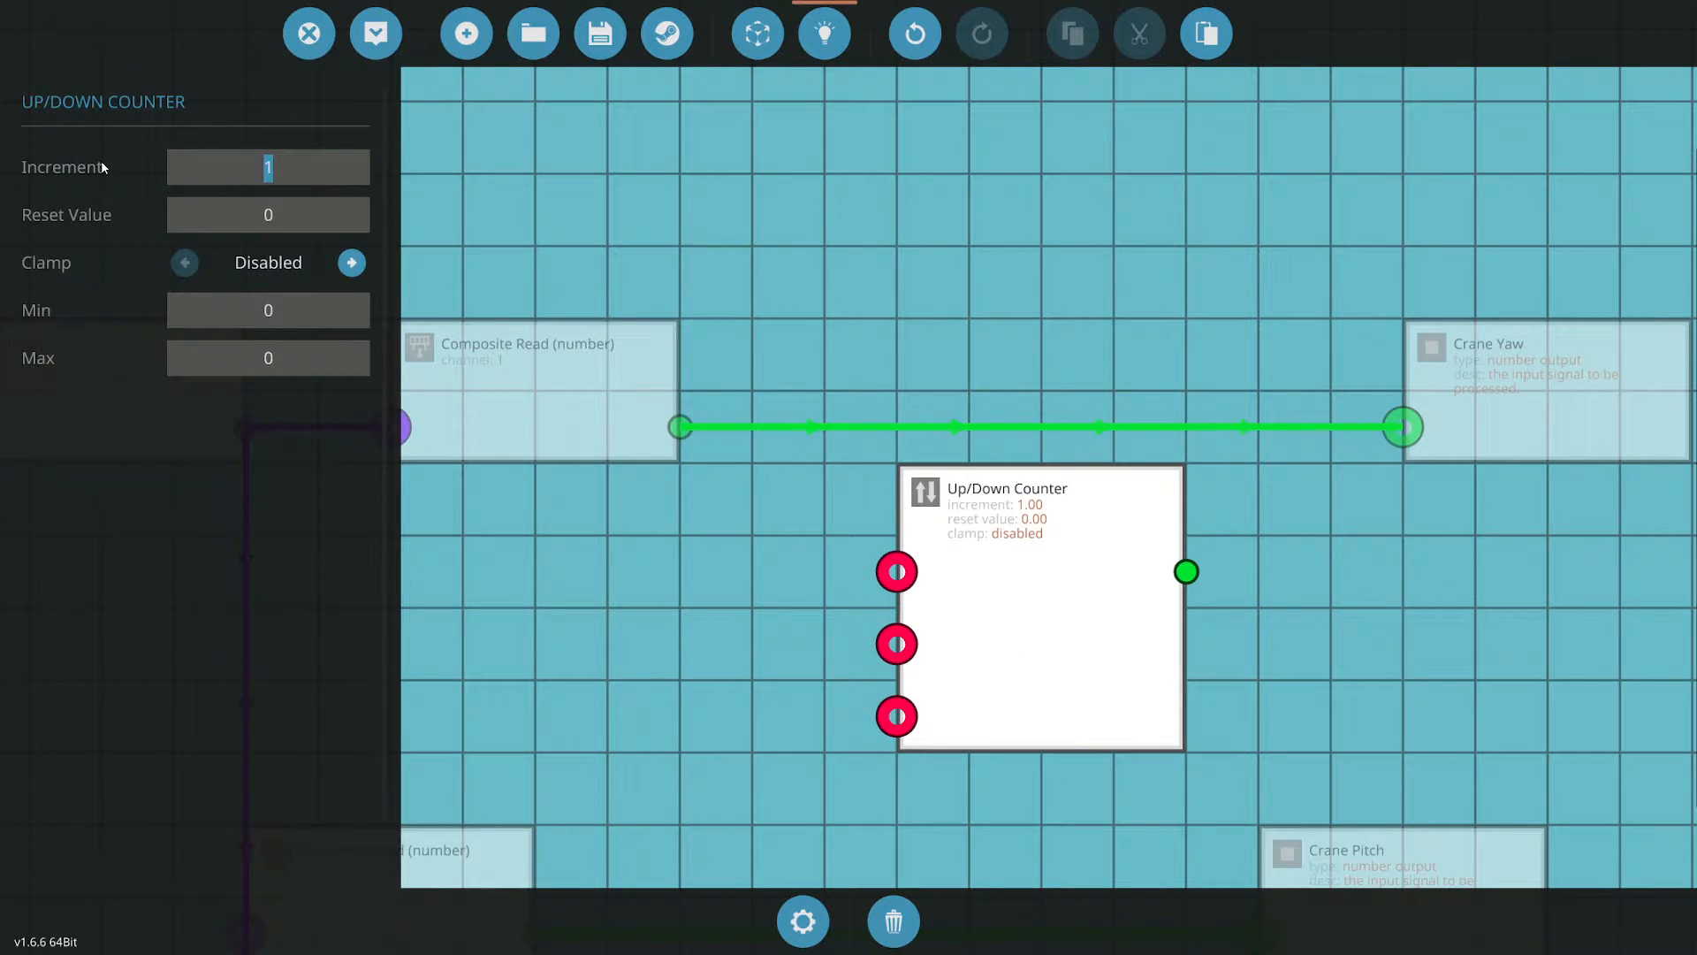
pyautogui.click(269, 166)
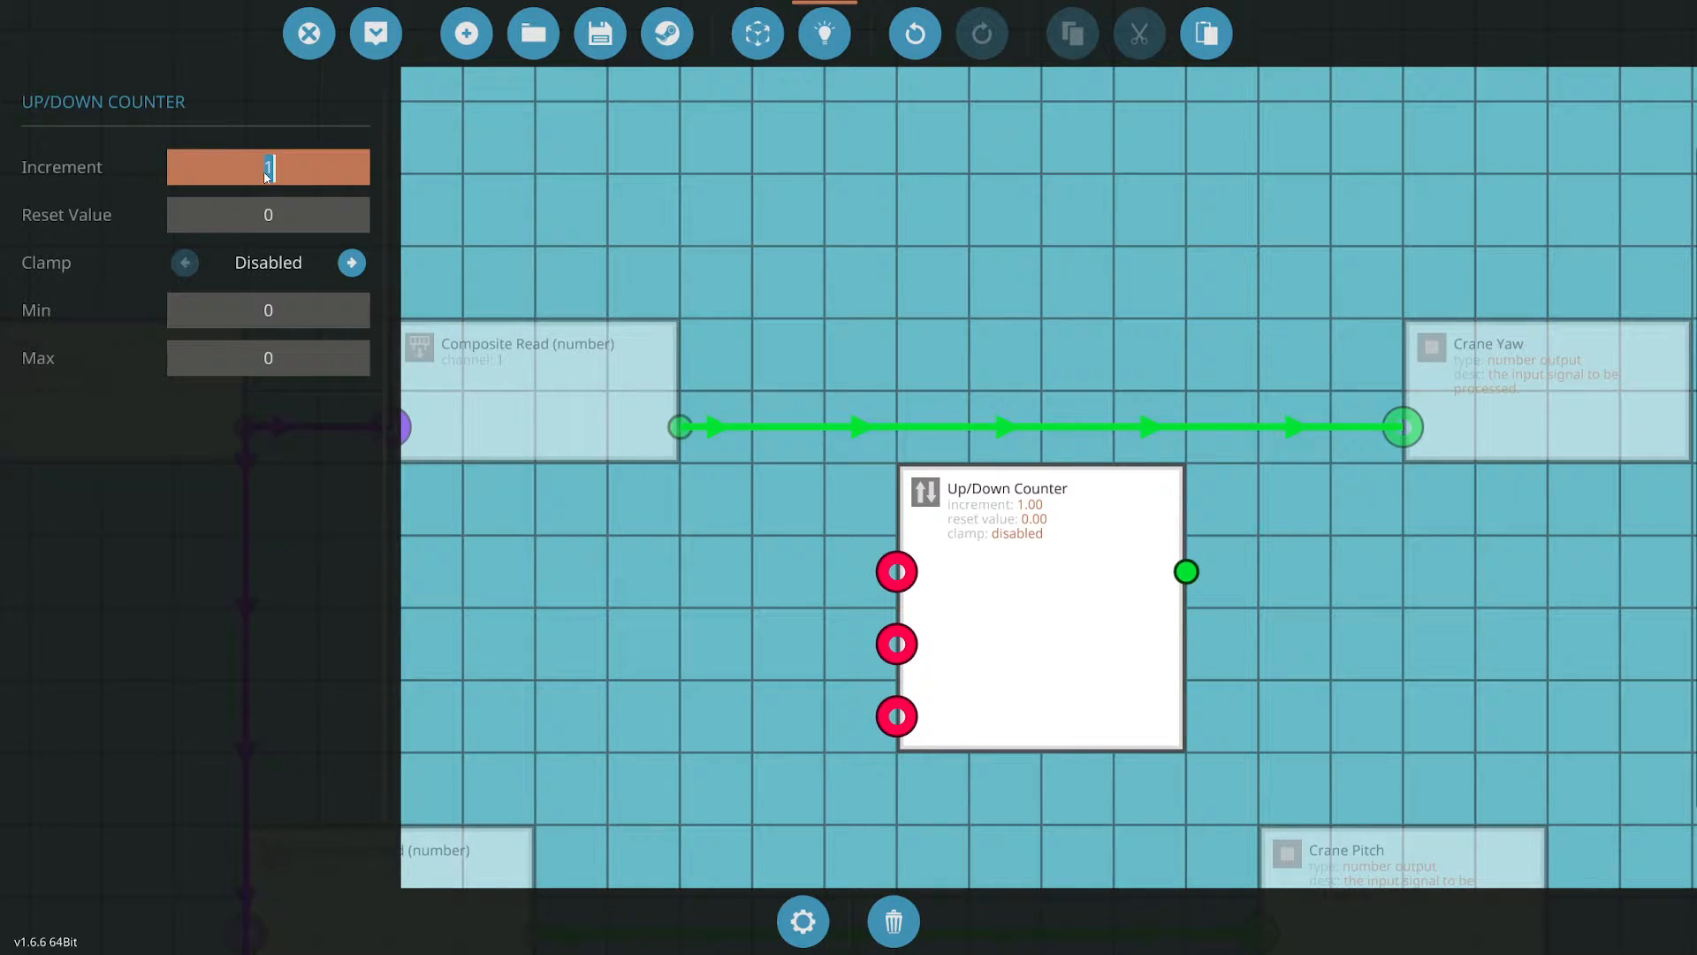
pyautogui.write('.01')
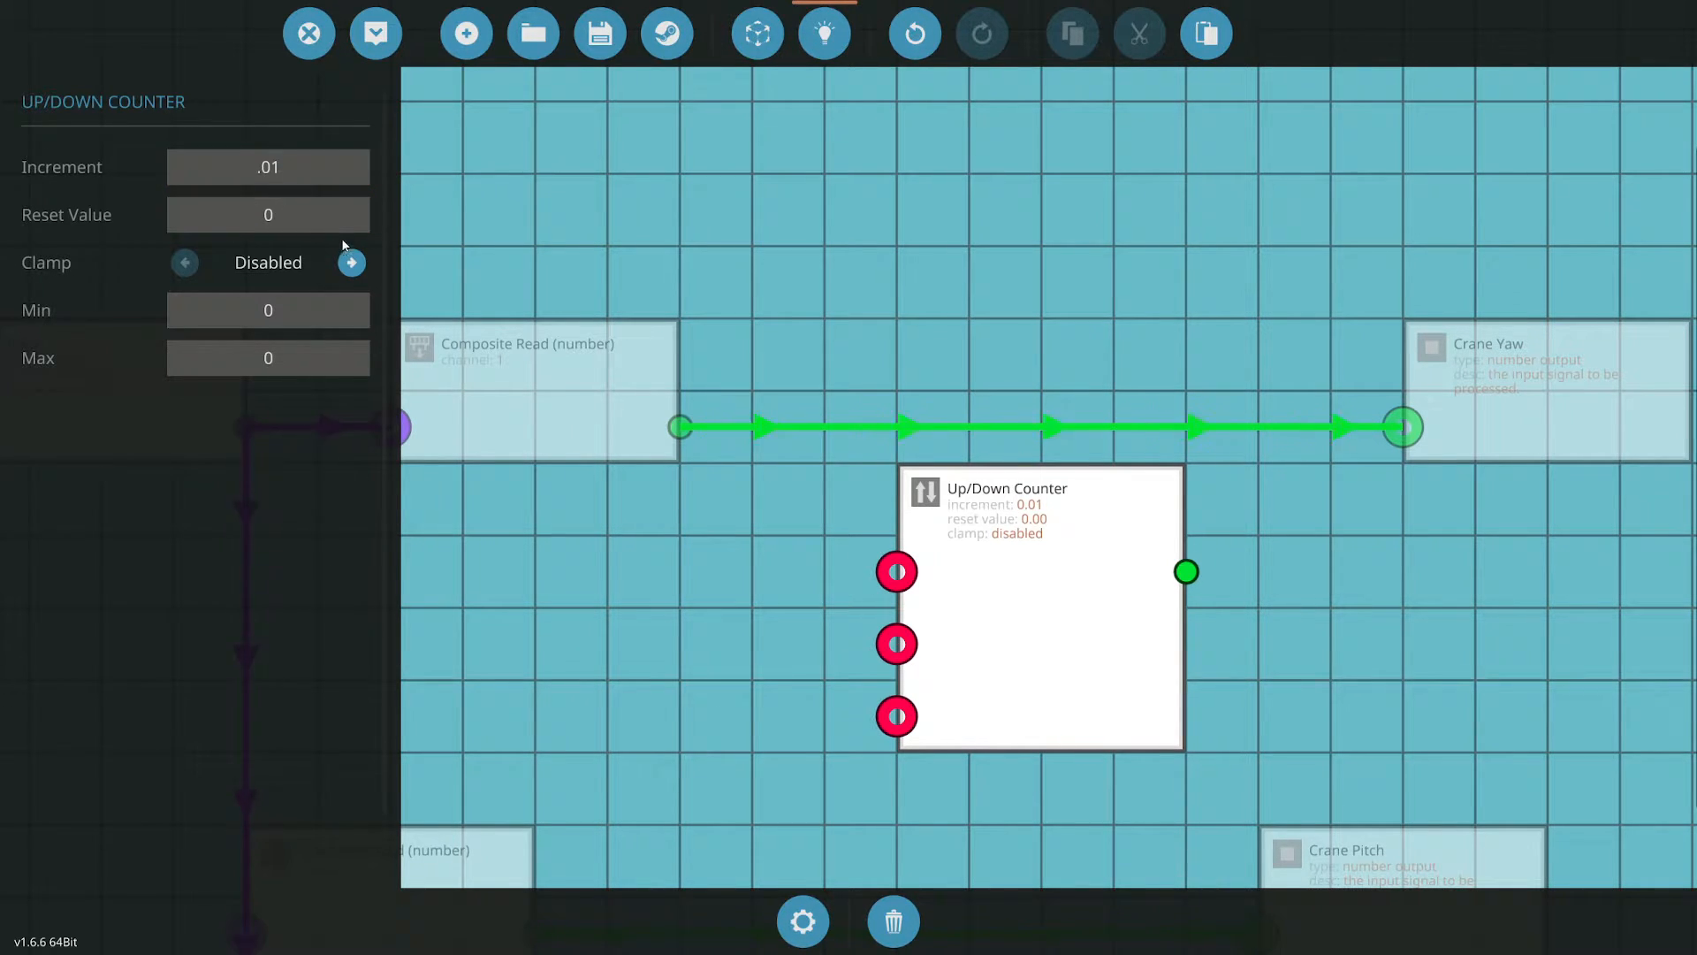
pyautogui.click(269, 167)
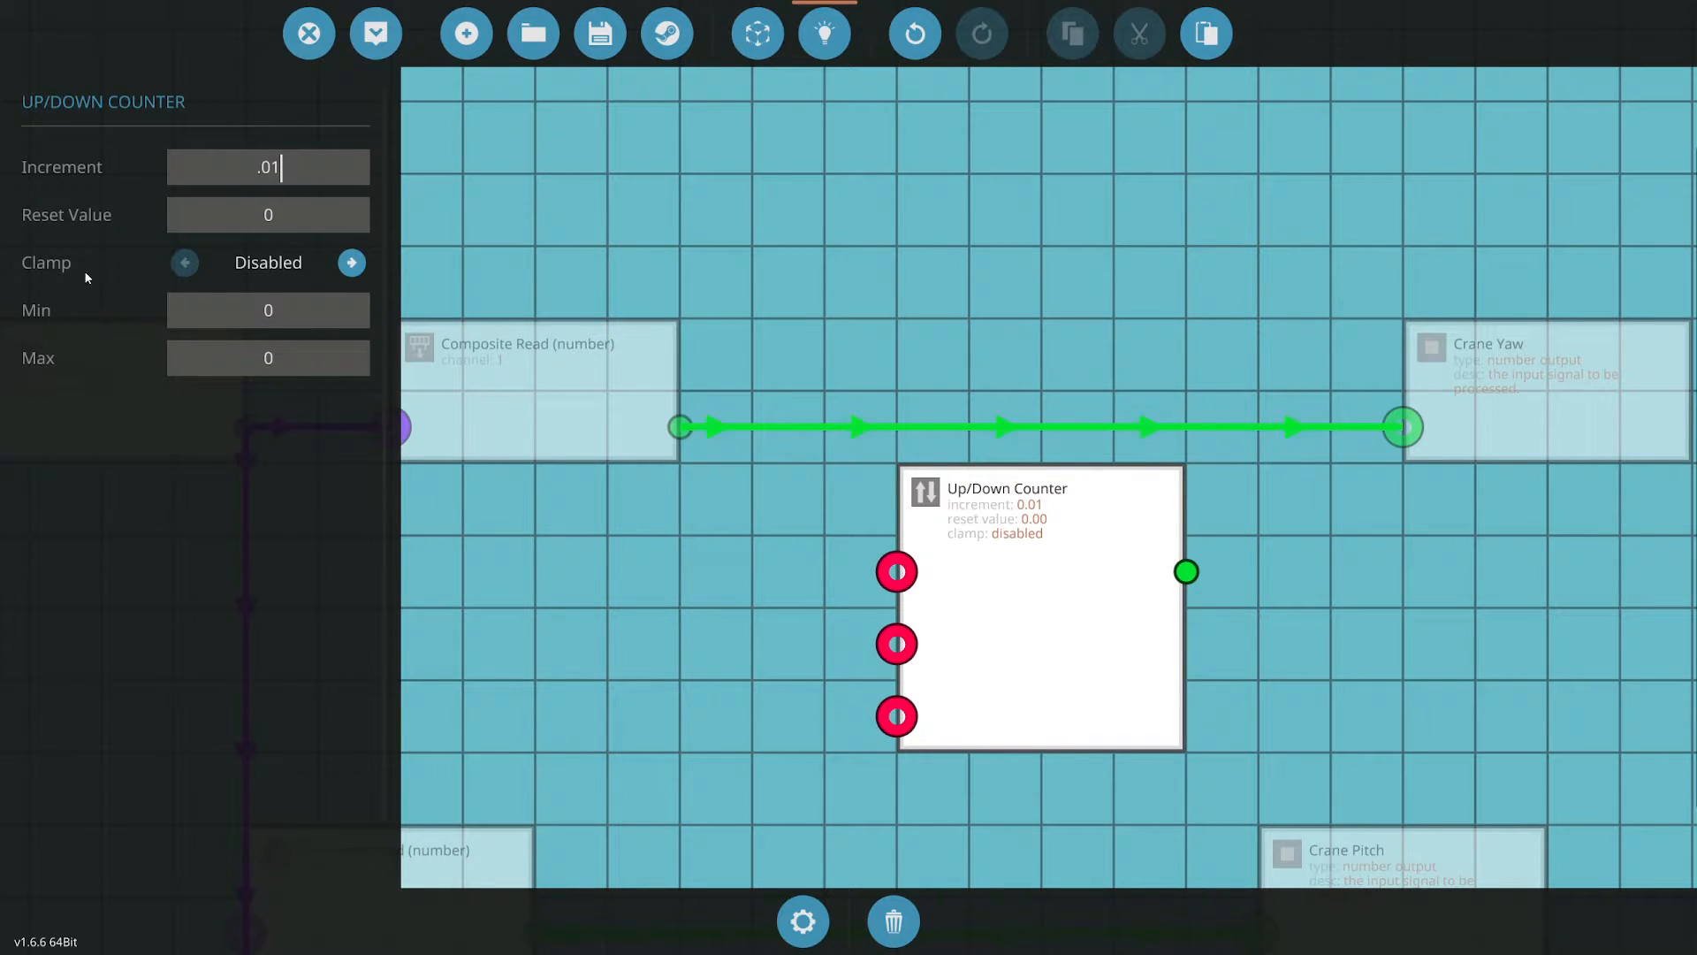
# Enable clamping on the counter with a maximum of 1
pyautogui.click(350, 261)
pyautogui.write('-1')
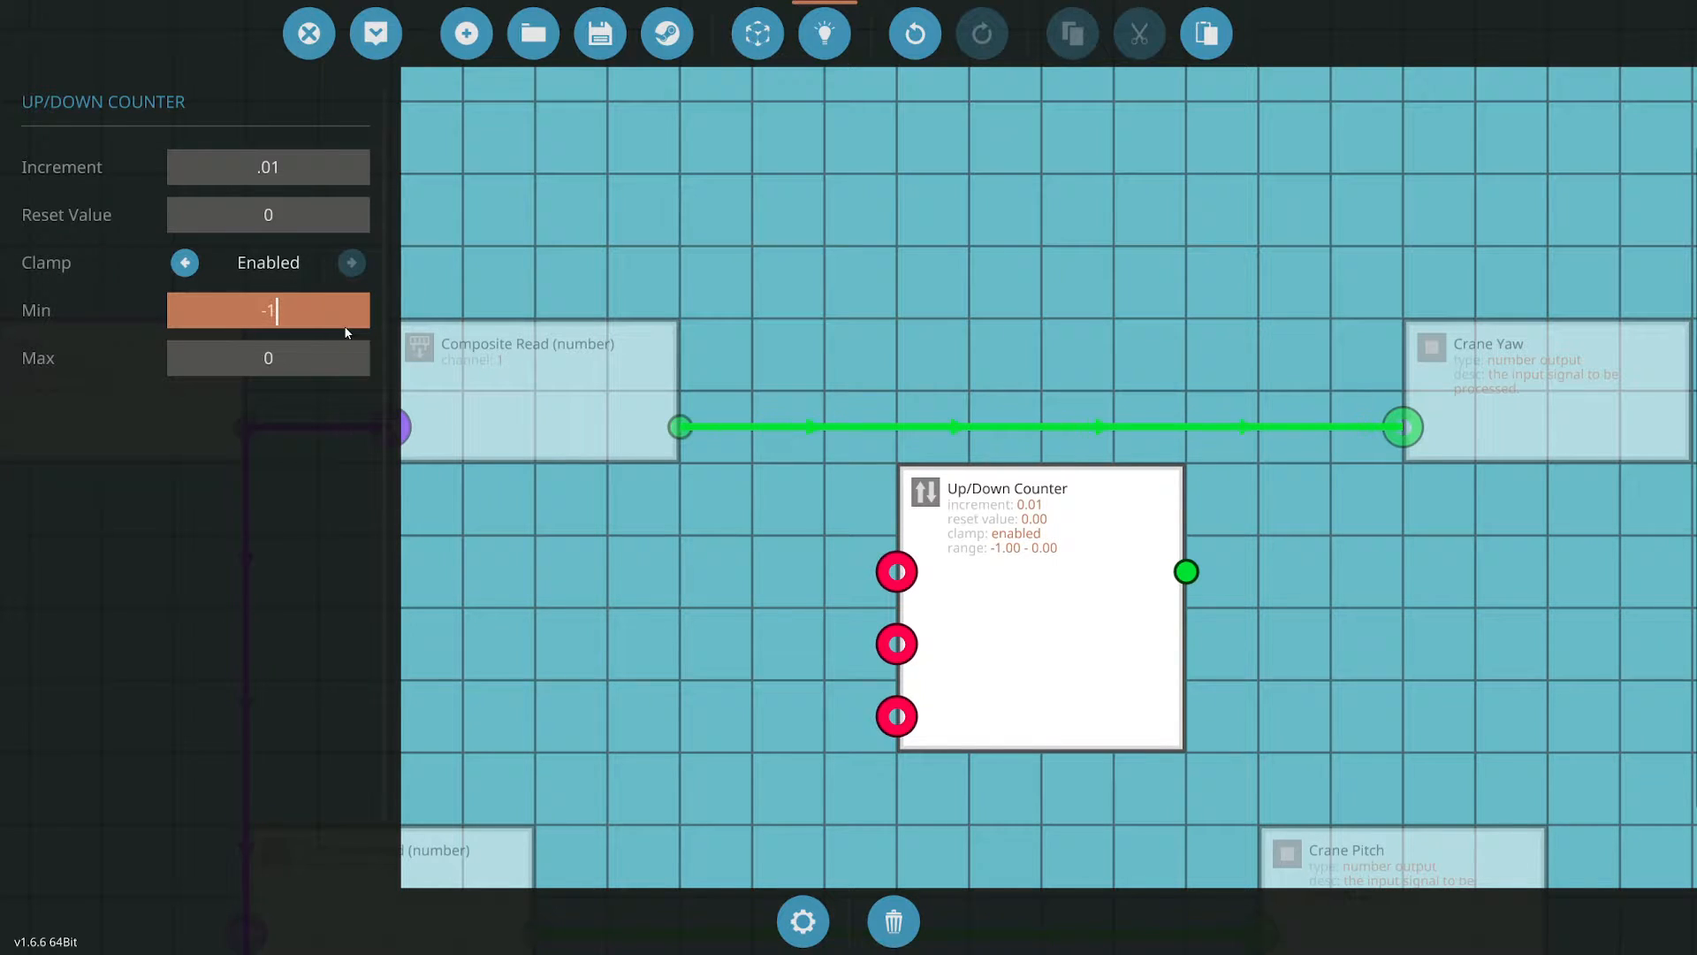
pyautogui.click(269, 357)
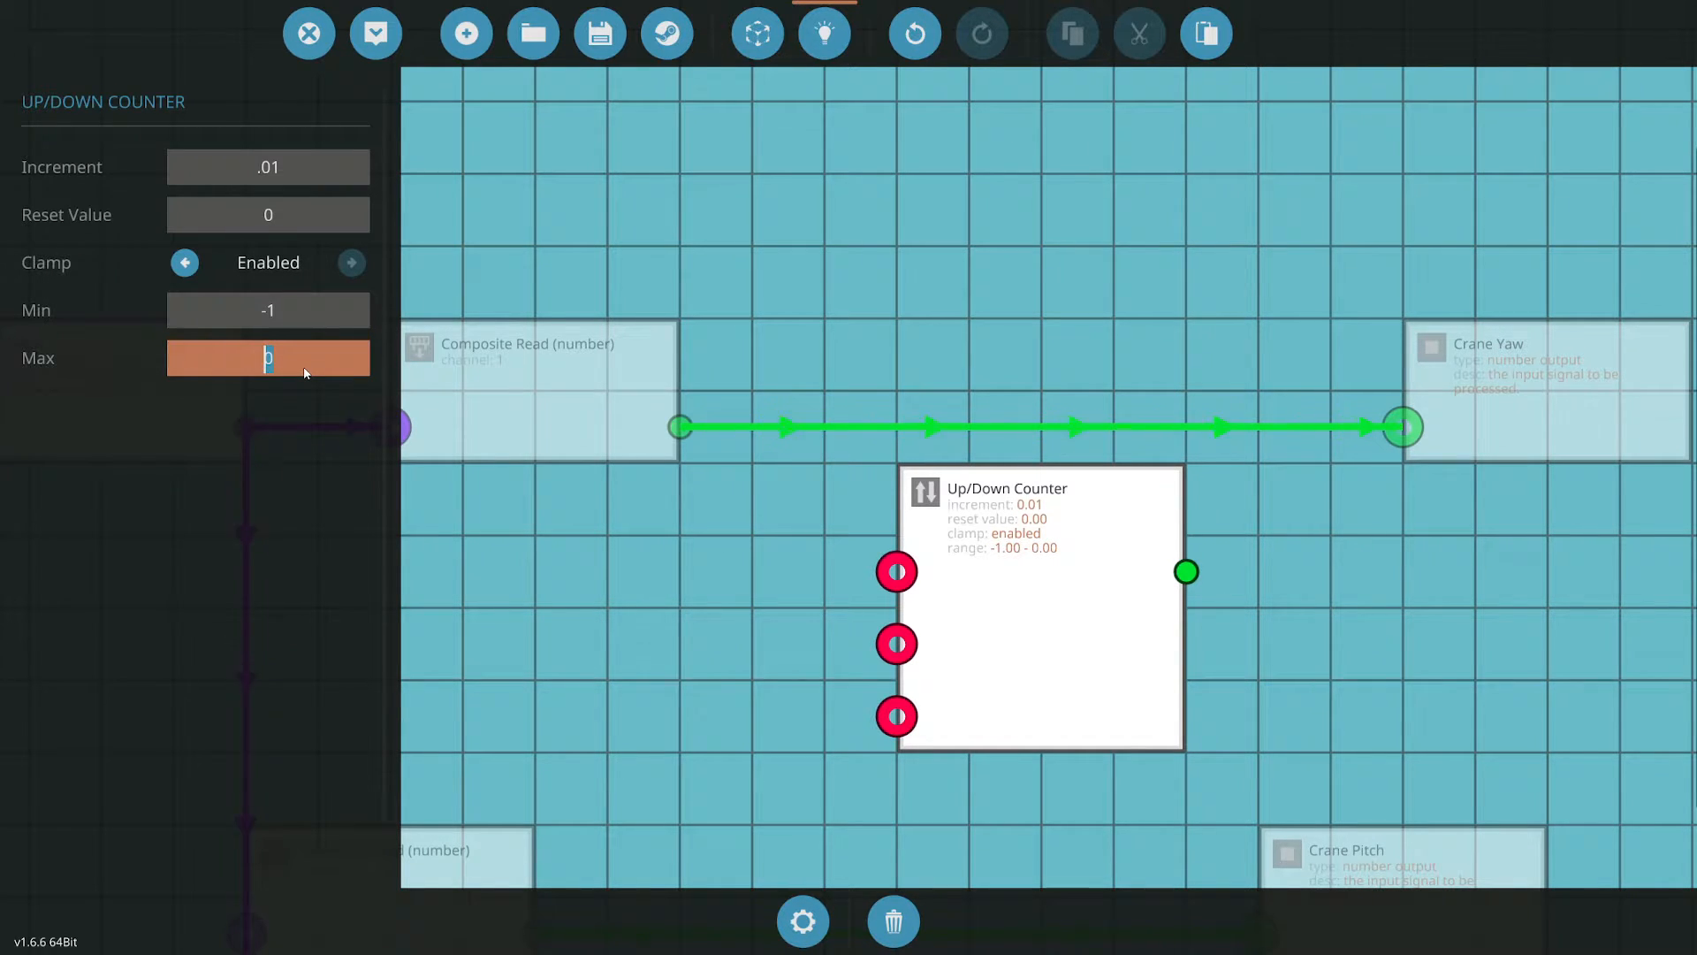
pyautogui.write('1')
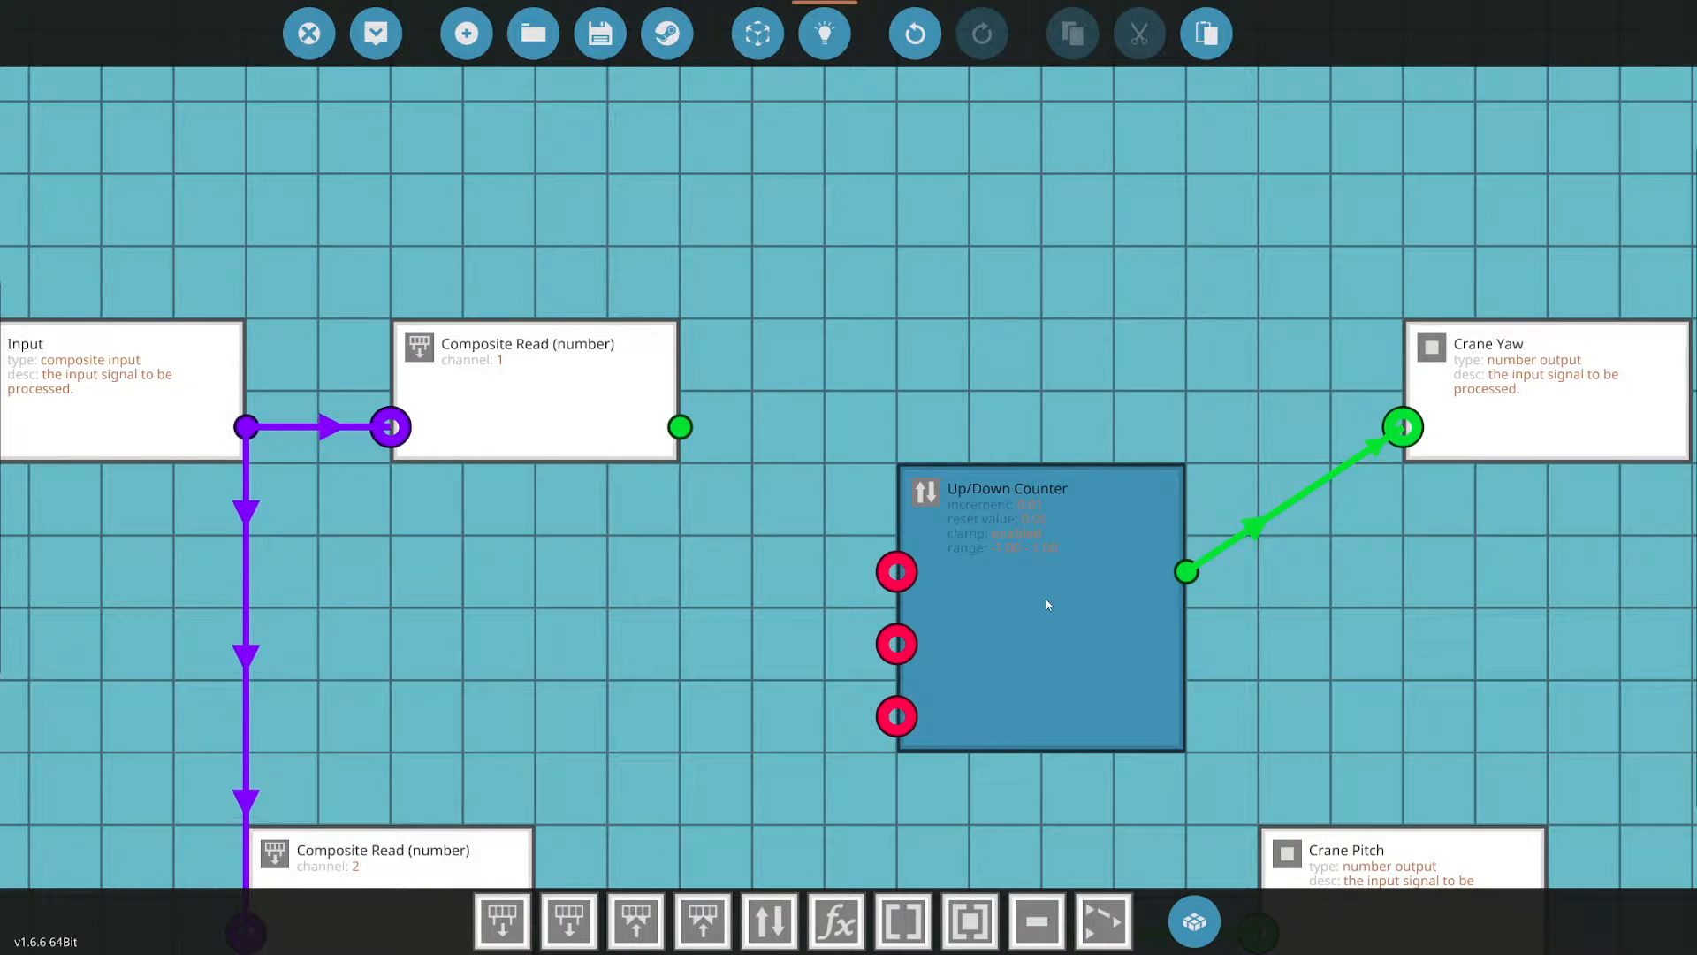
# Align the Up/Down Counter under the Crane Yaw output and start a component search
pyautogui.moveTo(1036, 606); pyautogui.dragTo(1255, 607)
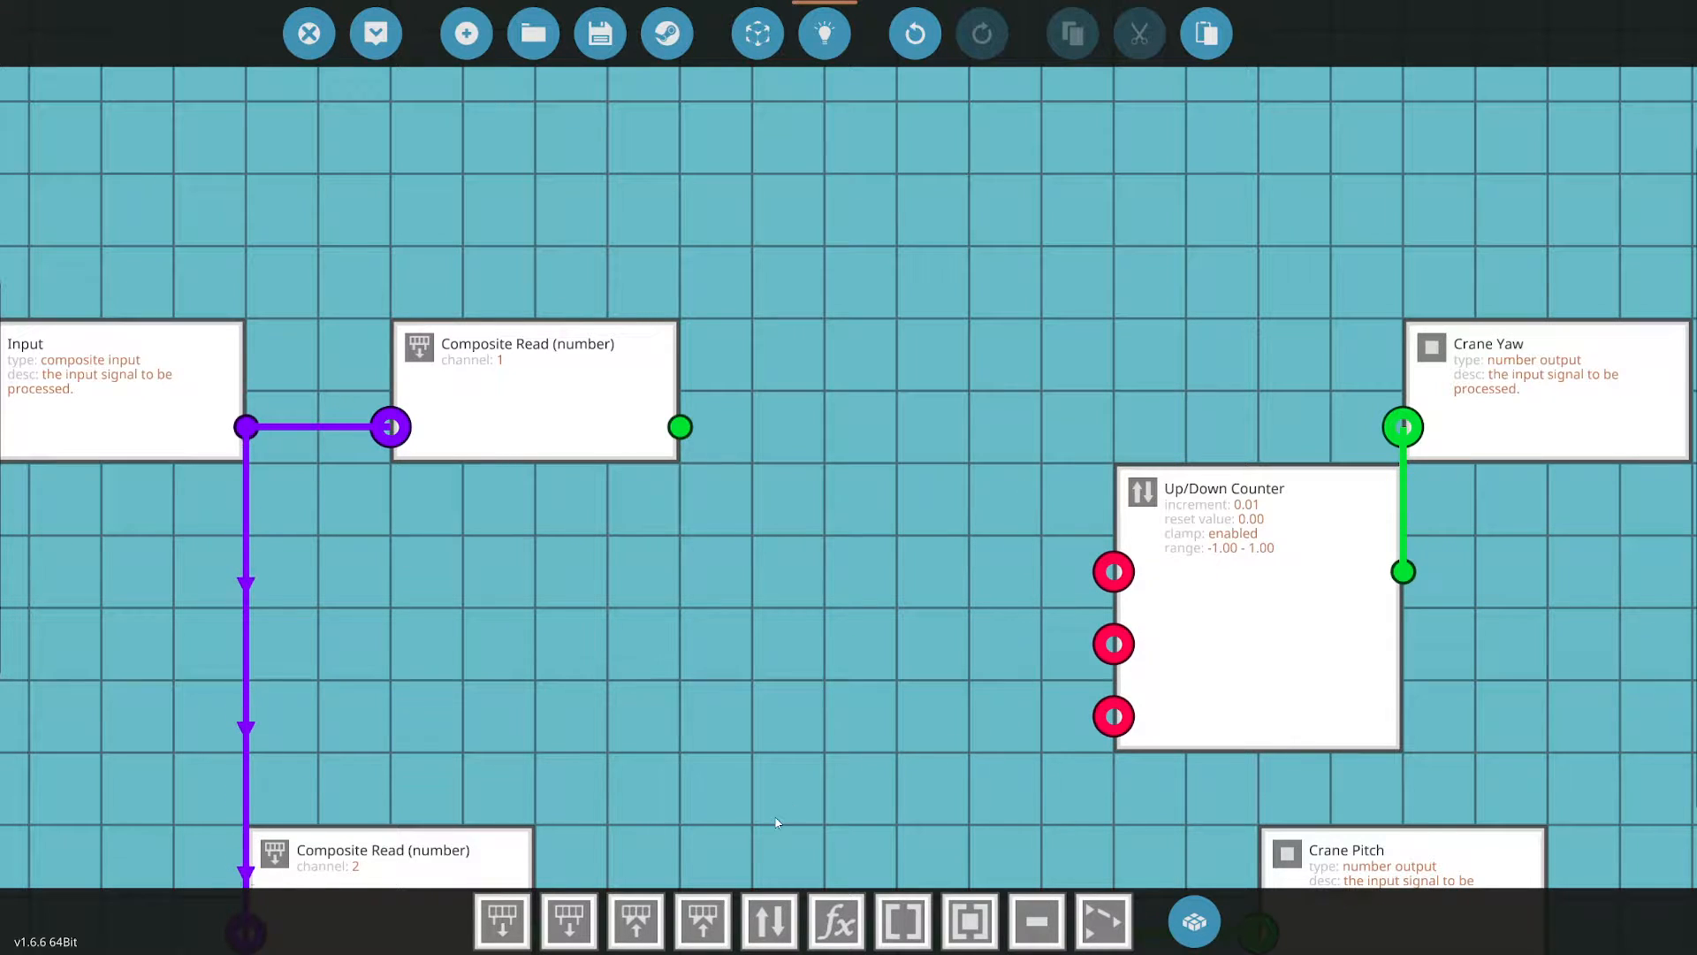
pyautogui.moveTo(702, 921)
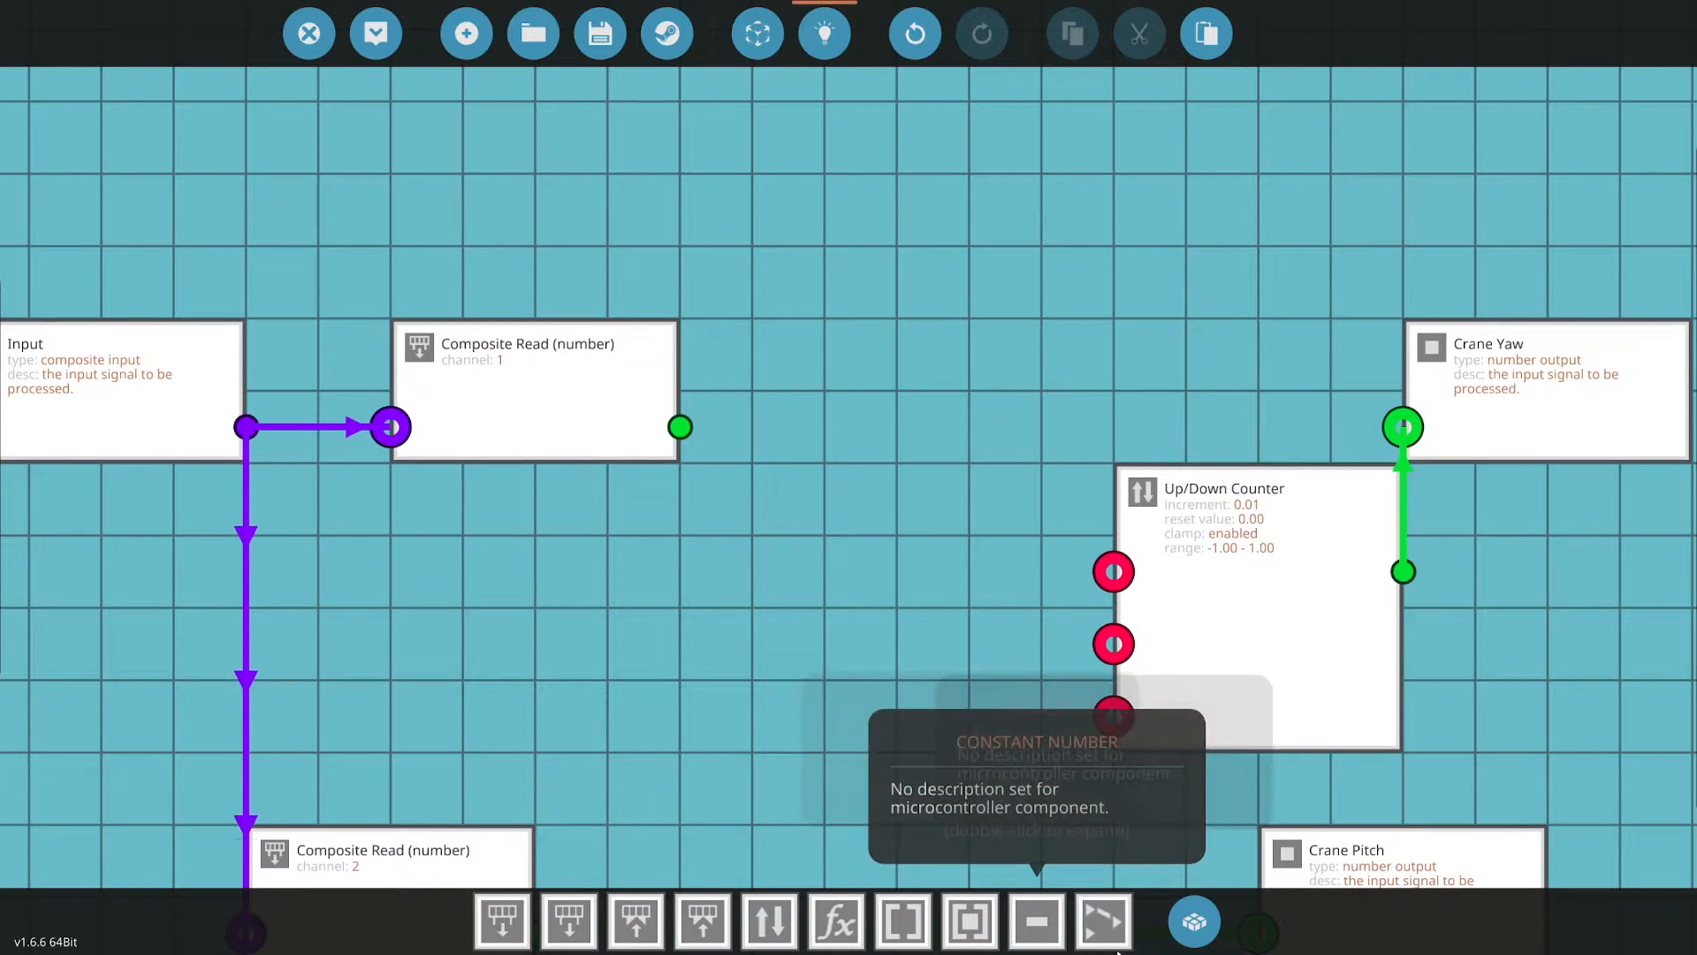
pyautogui.click(1193, 921)
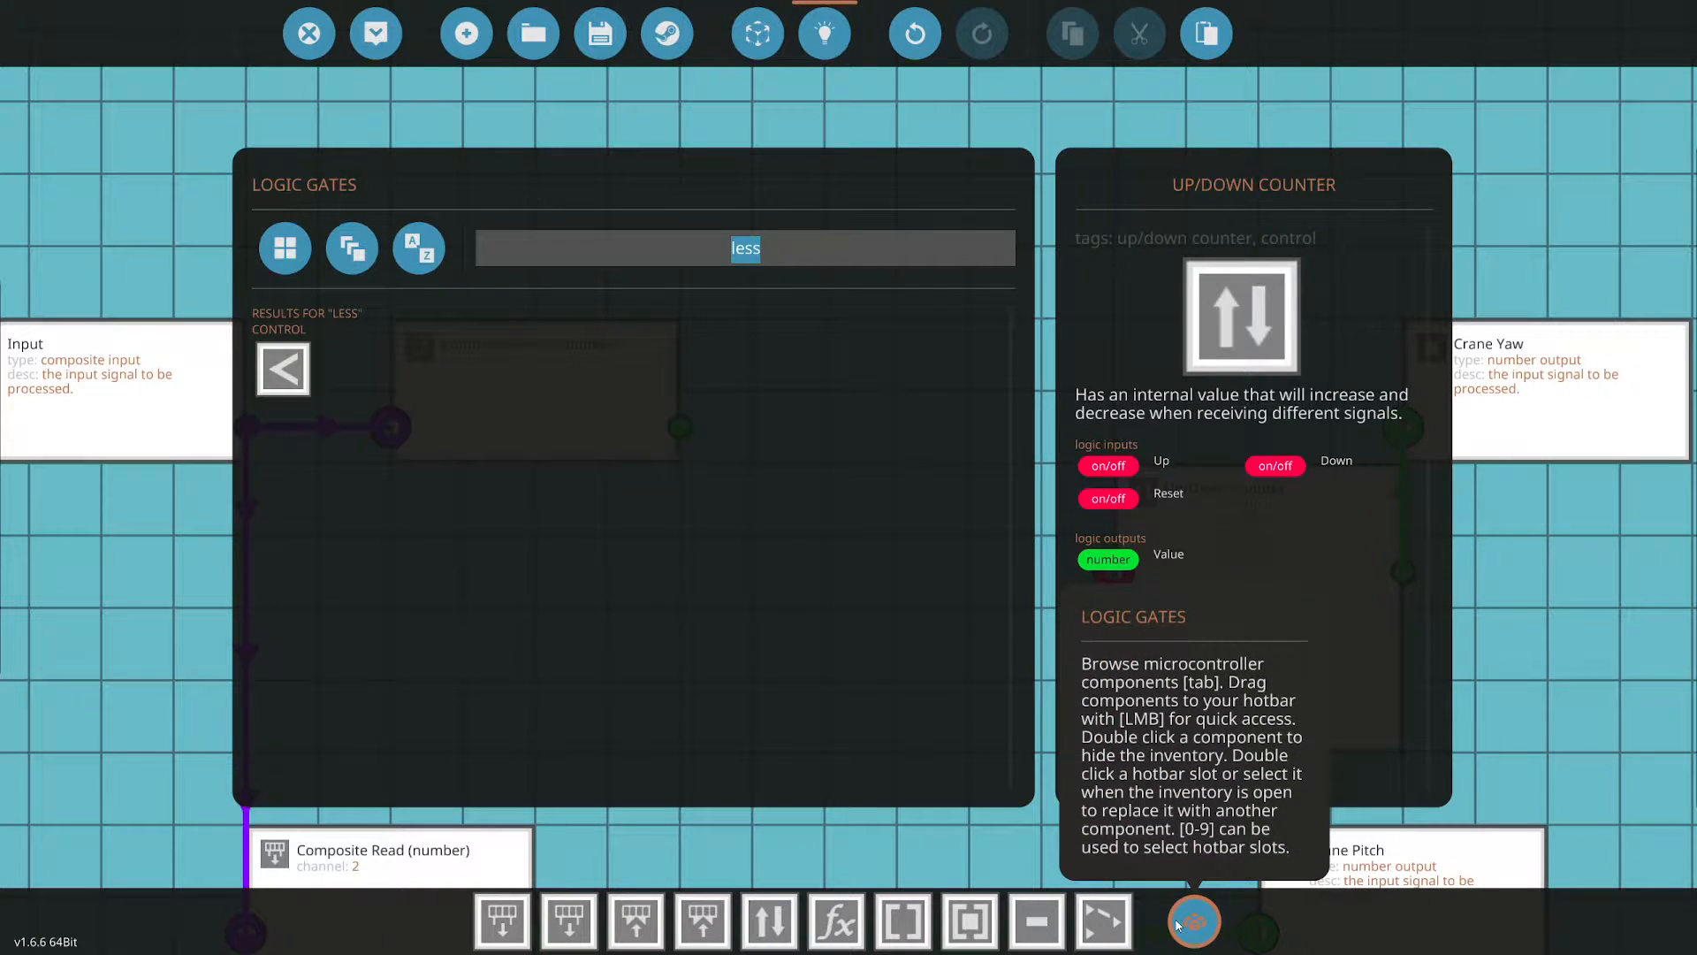
# Add ±0.80 greater/less-than gates feeding the yaw counter and update the microcontroller
pyautogui.write('gre')
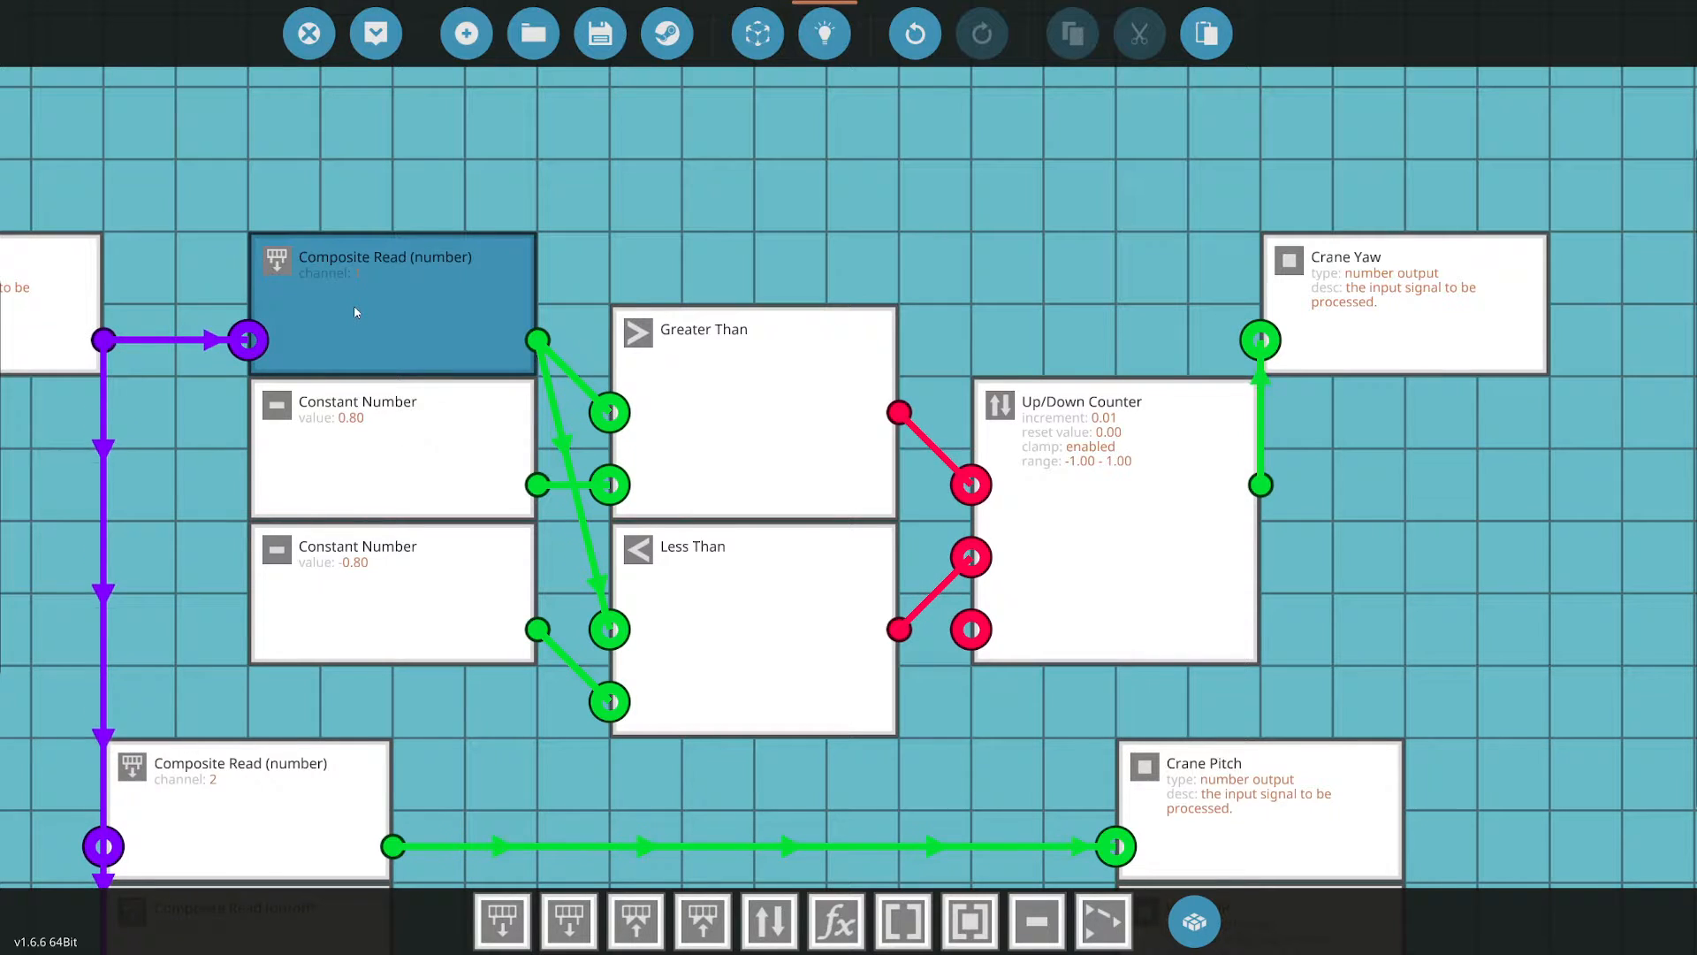
pyautogui.click(392, 447)
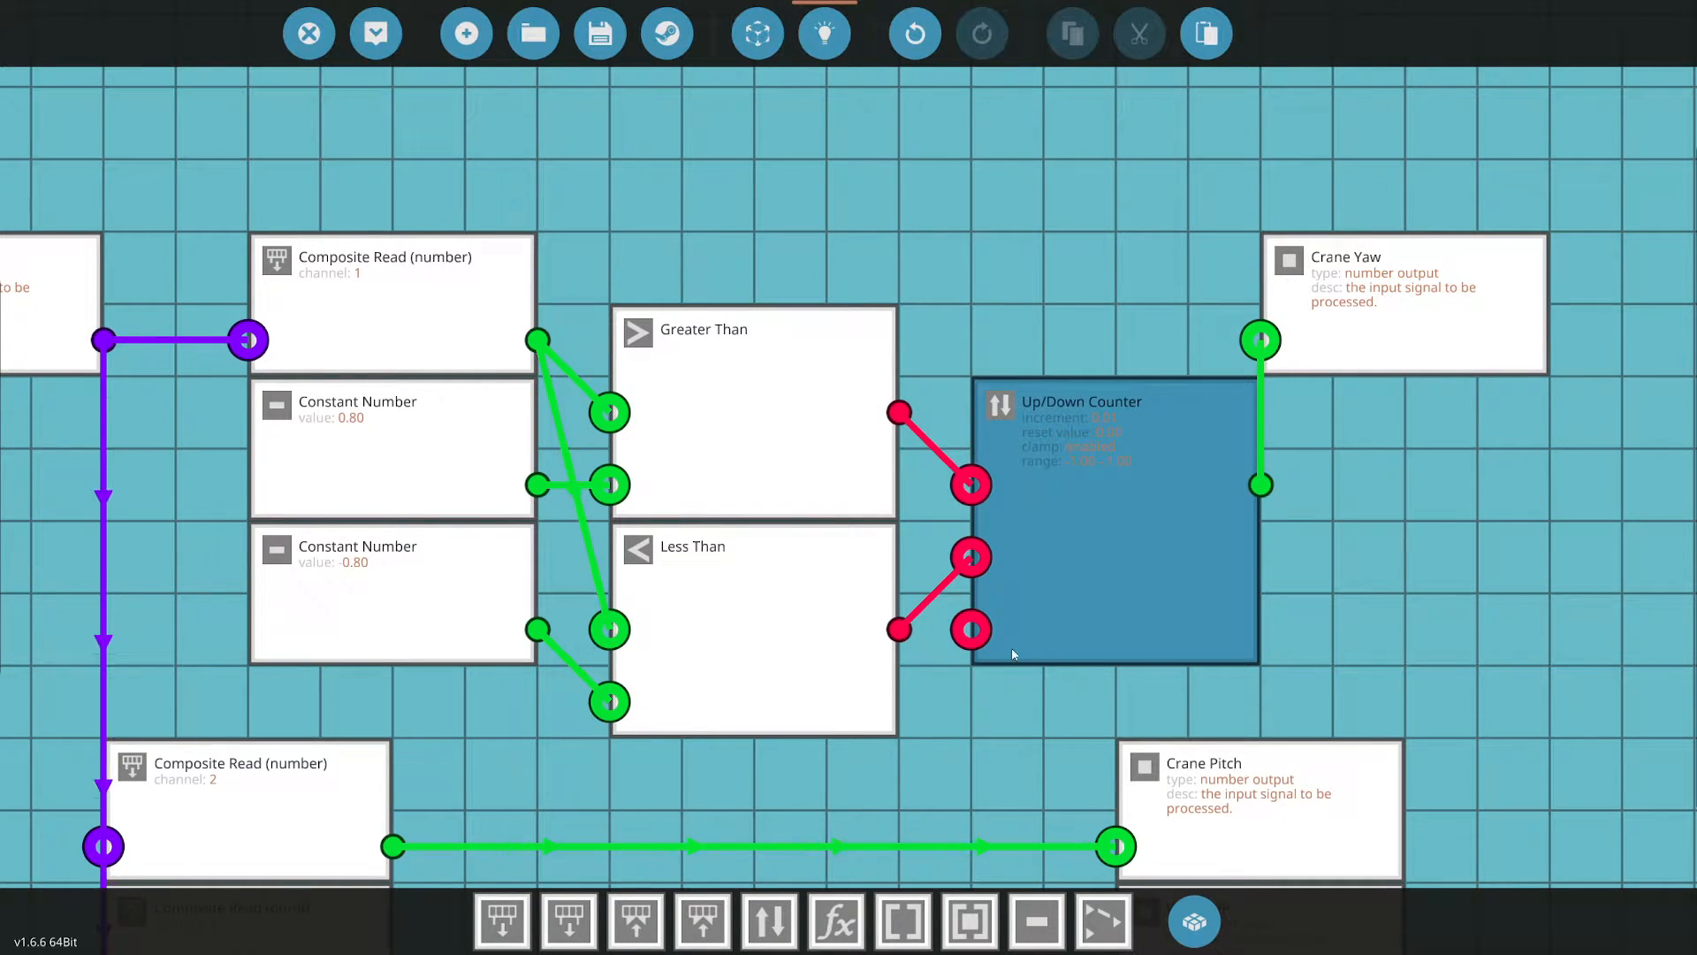
pyautogui.click(392, 592)
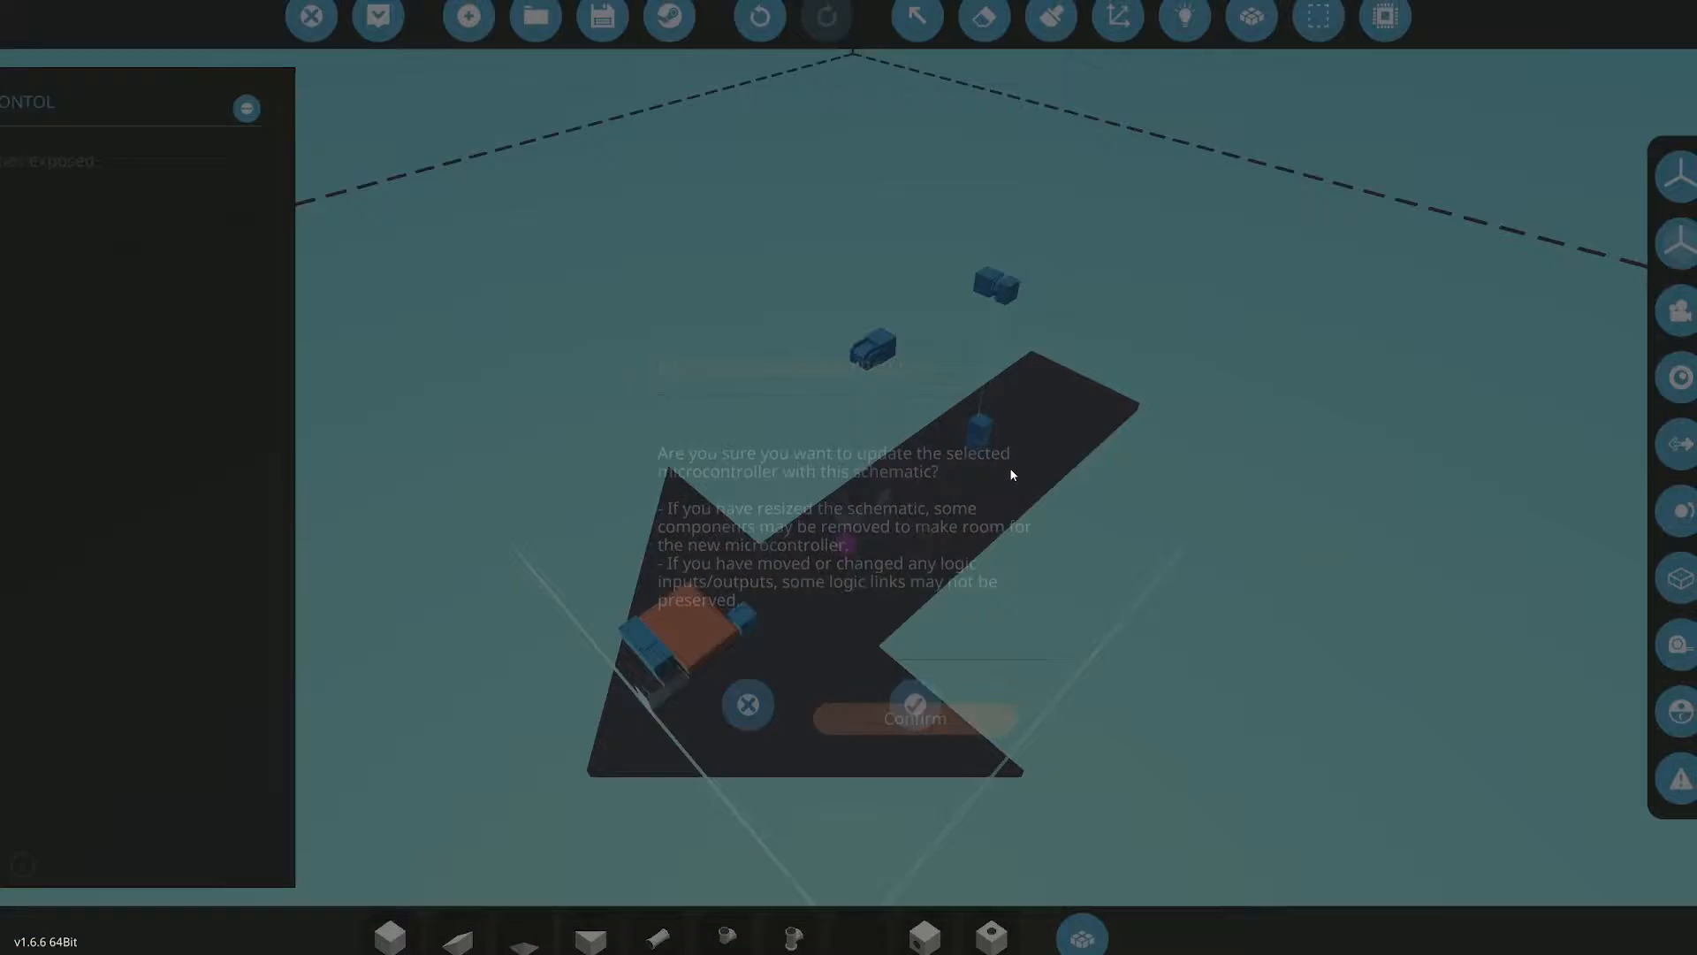
pyautogui.click(912, 718)
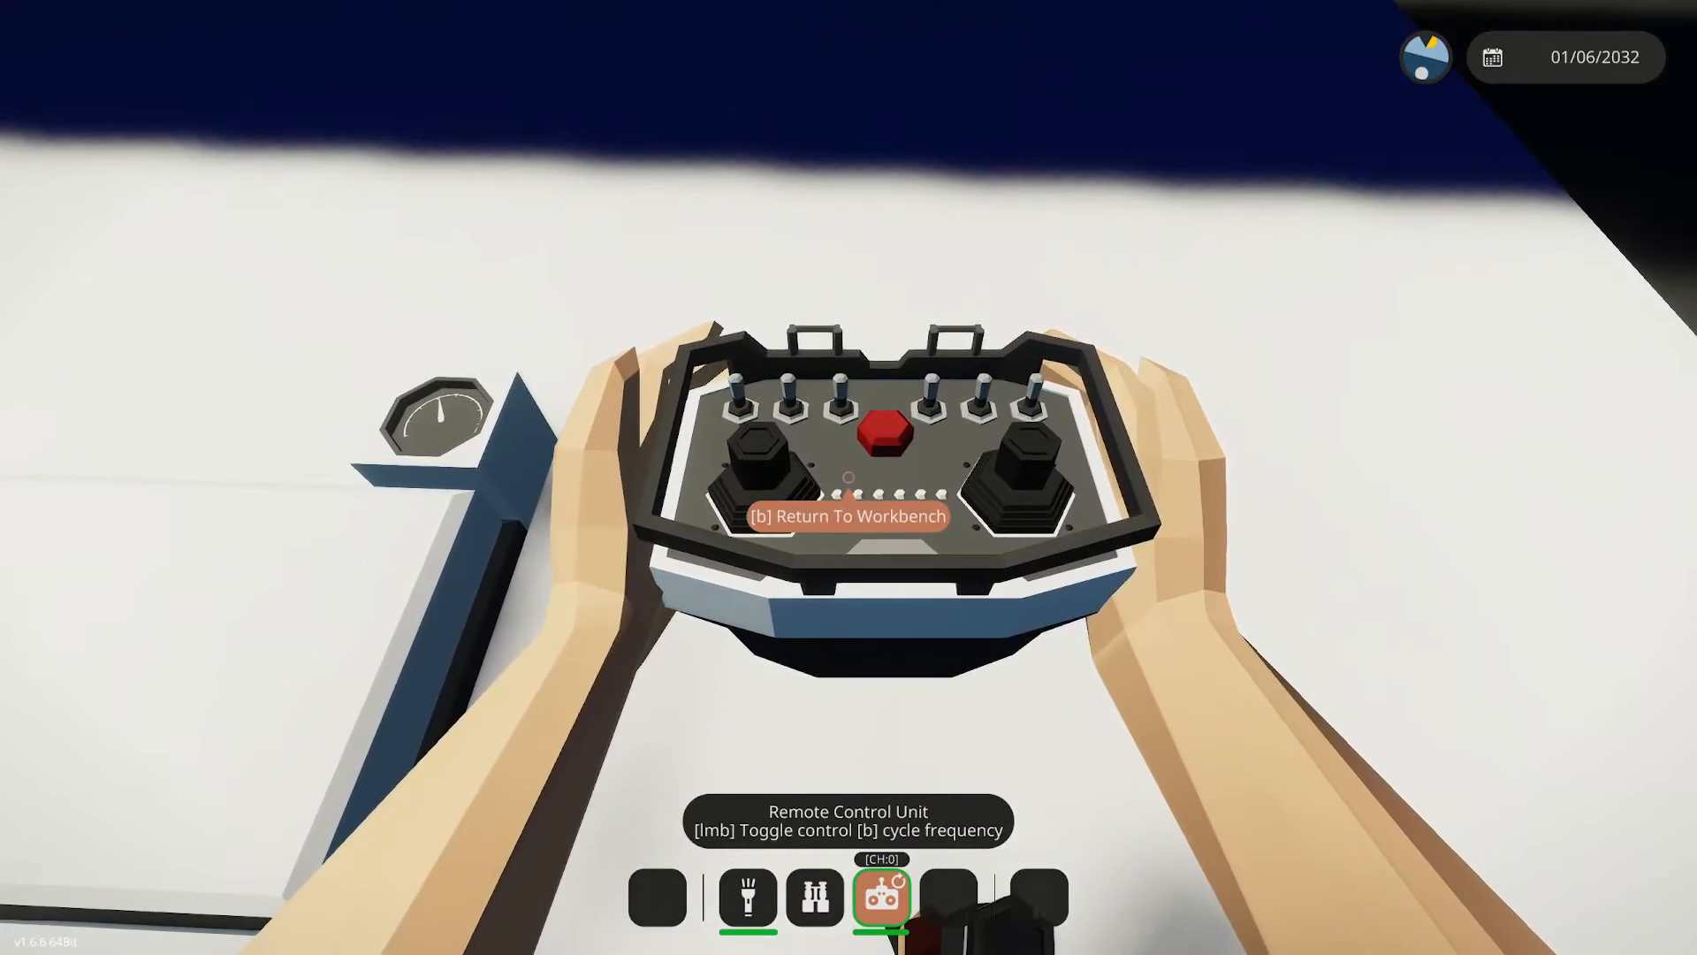
# Reopen the microcontroller and reduce the counter's increment below 0.01
pyautogui.press('b')
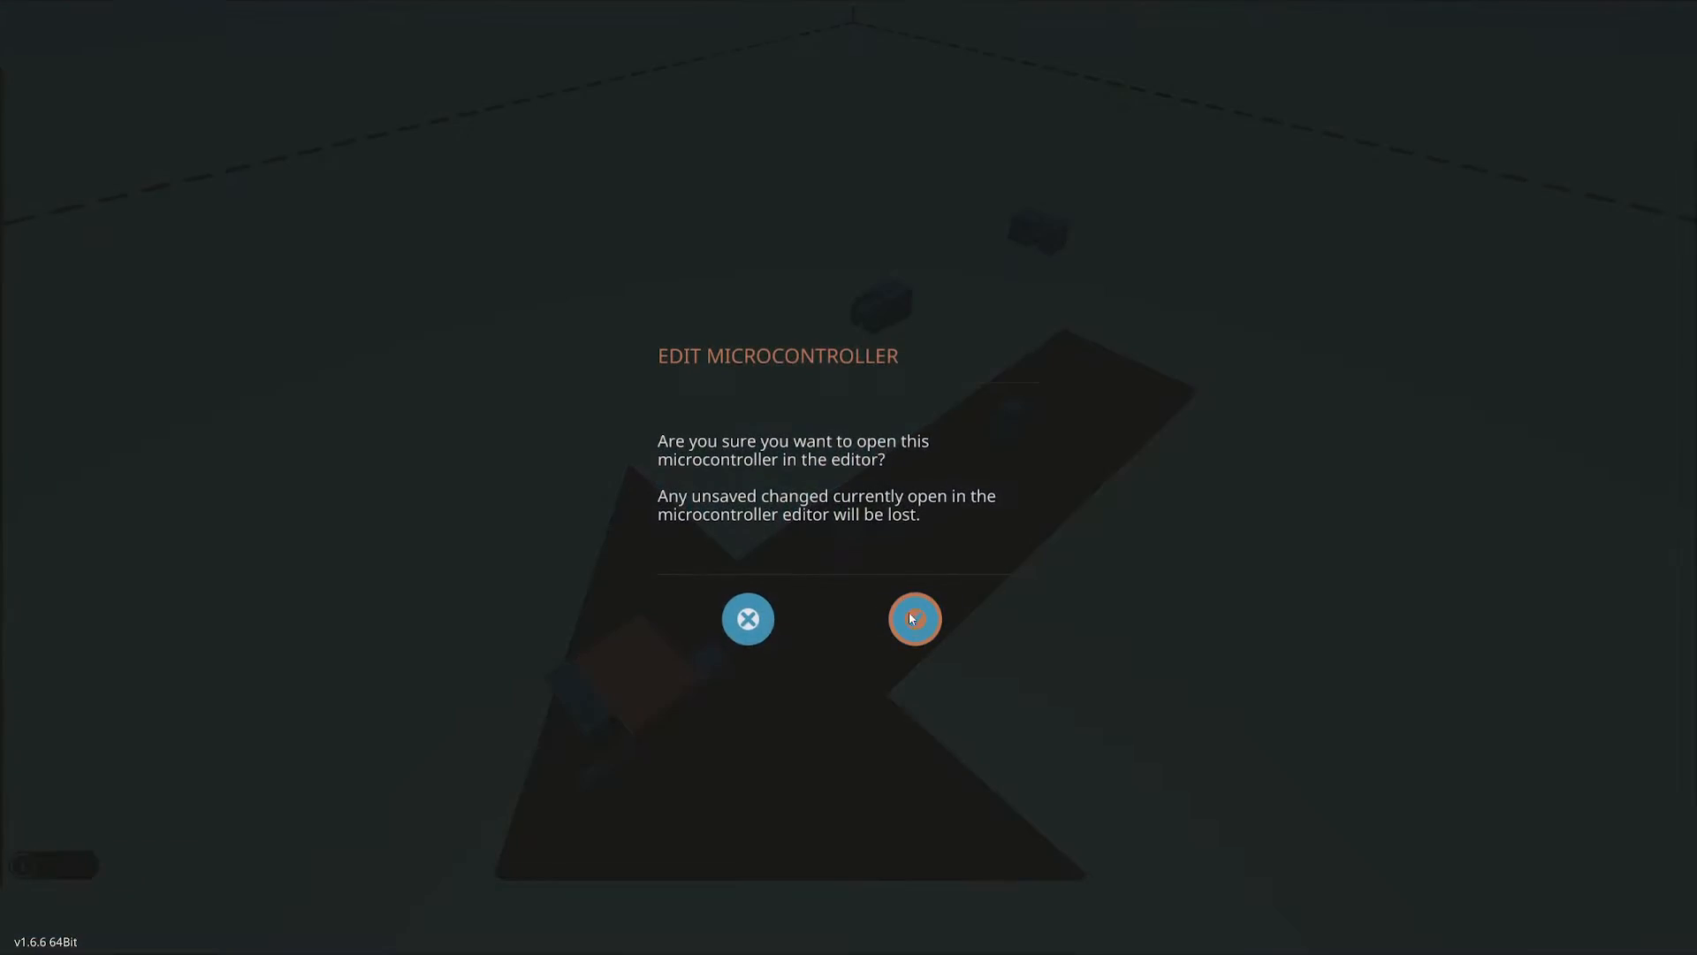
pyautogui.click(914, 619)
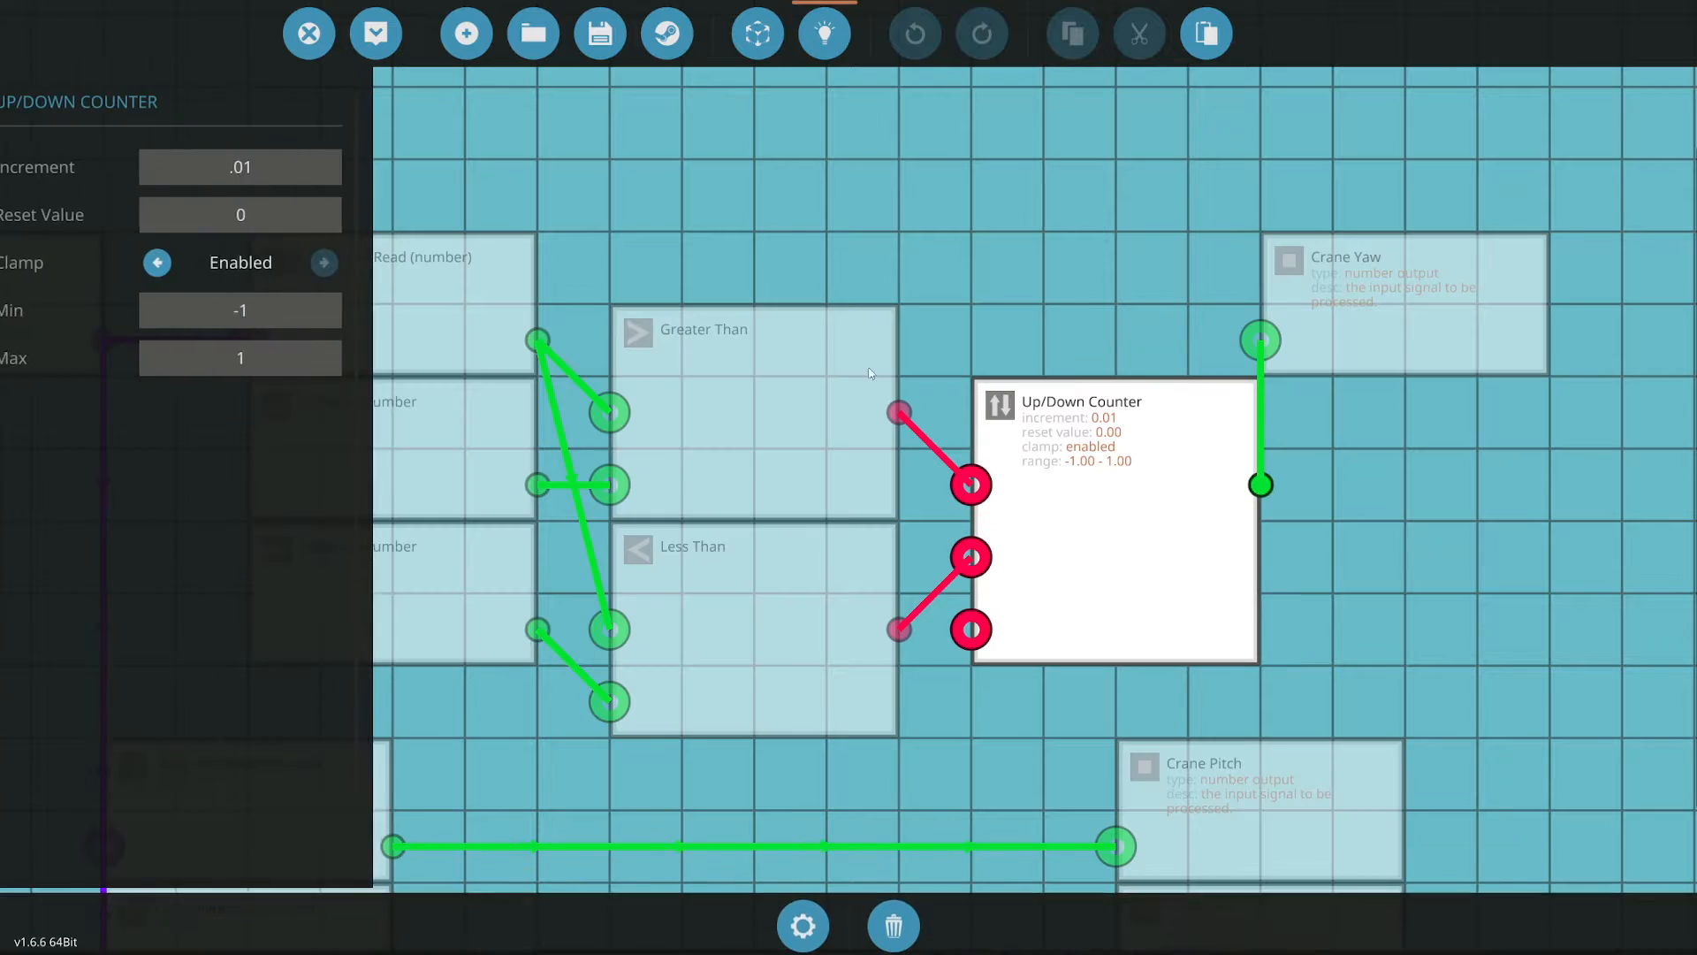
pyautogui.click(269, 166)
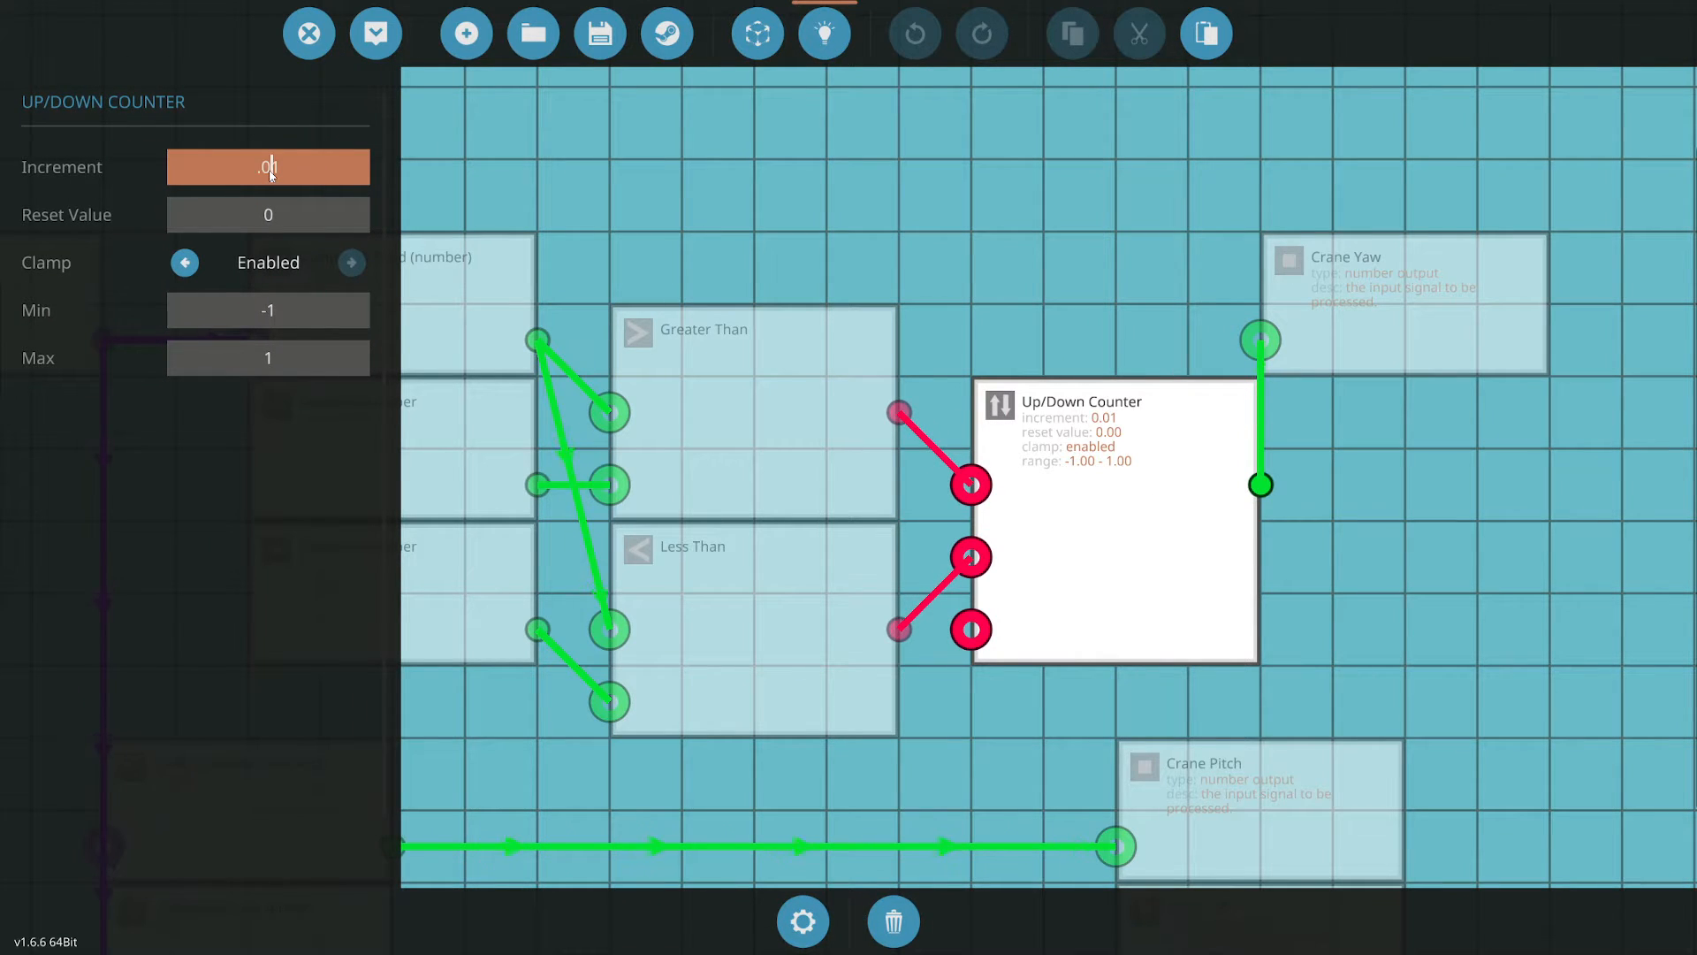
pyautogui.write('00')
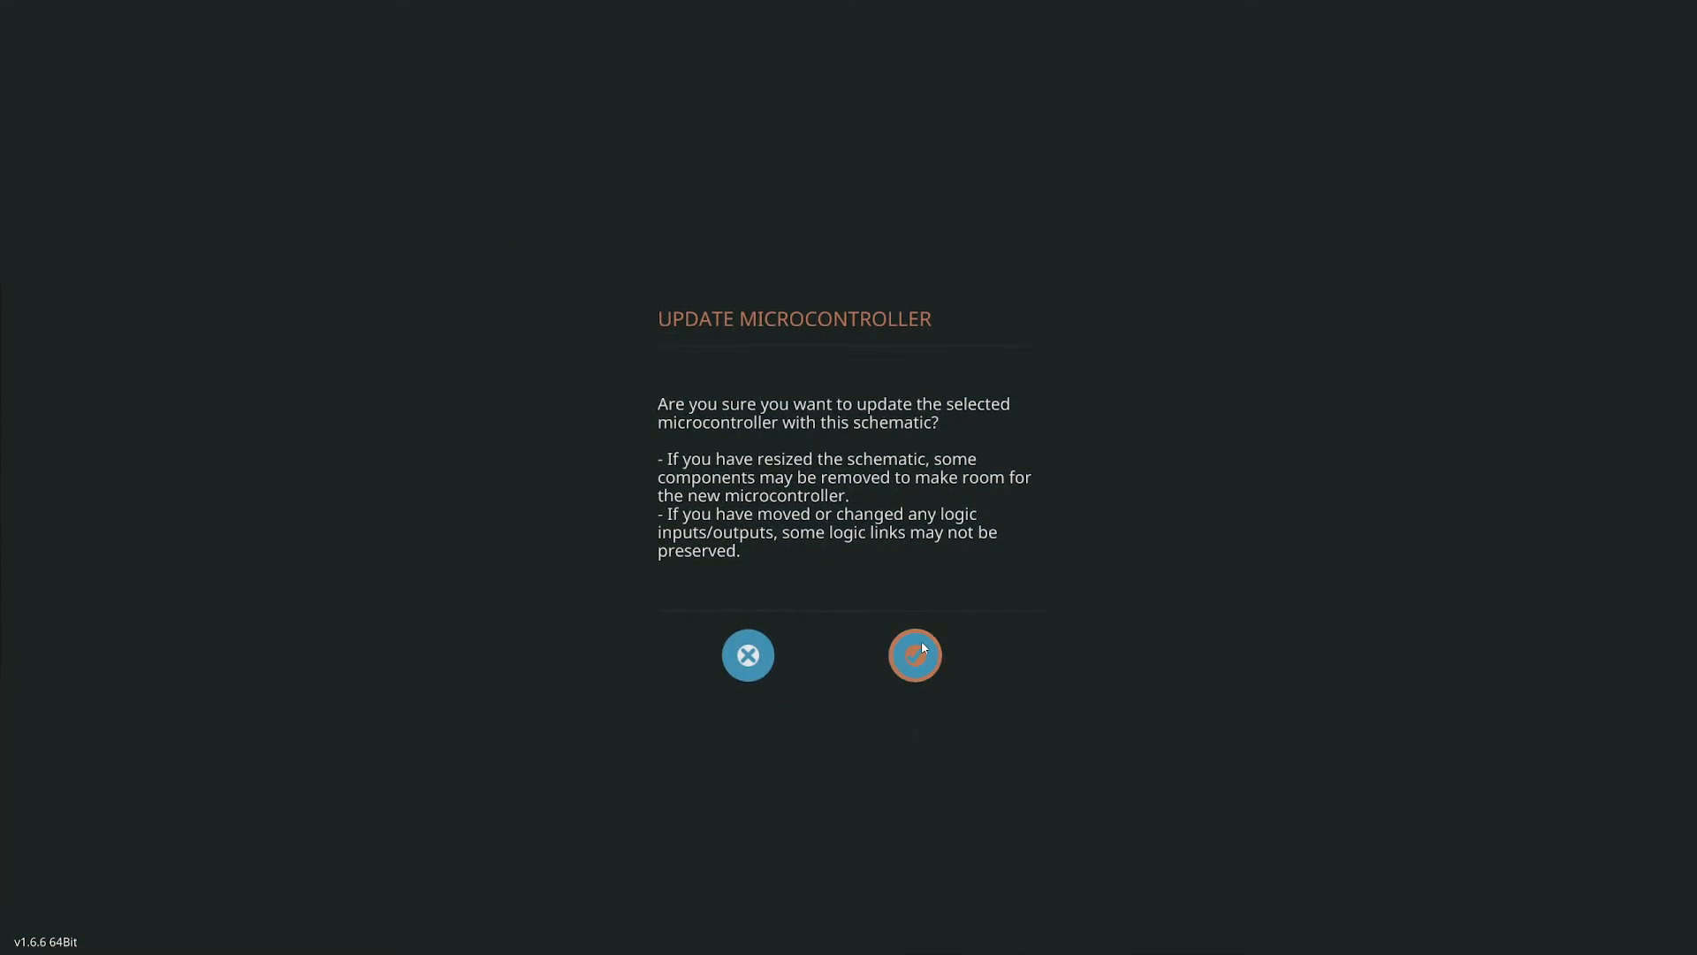
# Confirm the microcontroller update so the crane can be tested with the remote
pyautogui.click(914, 654)
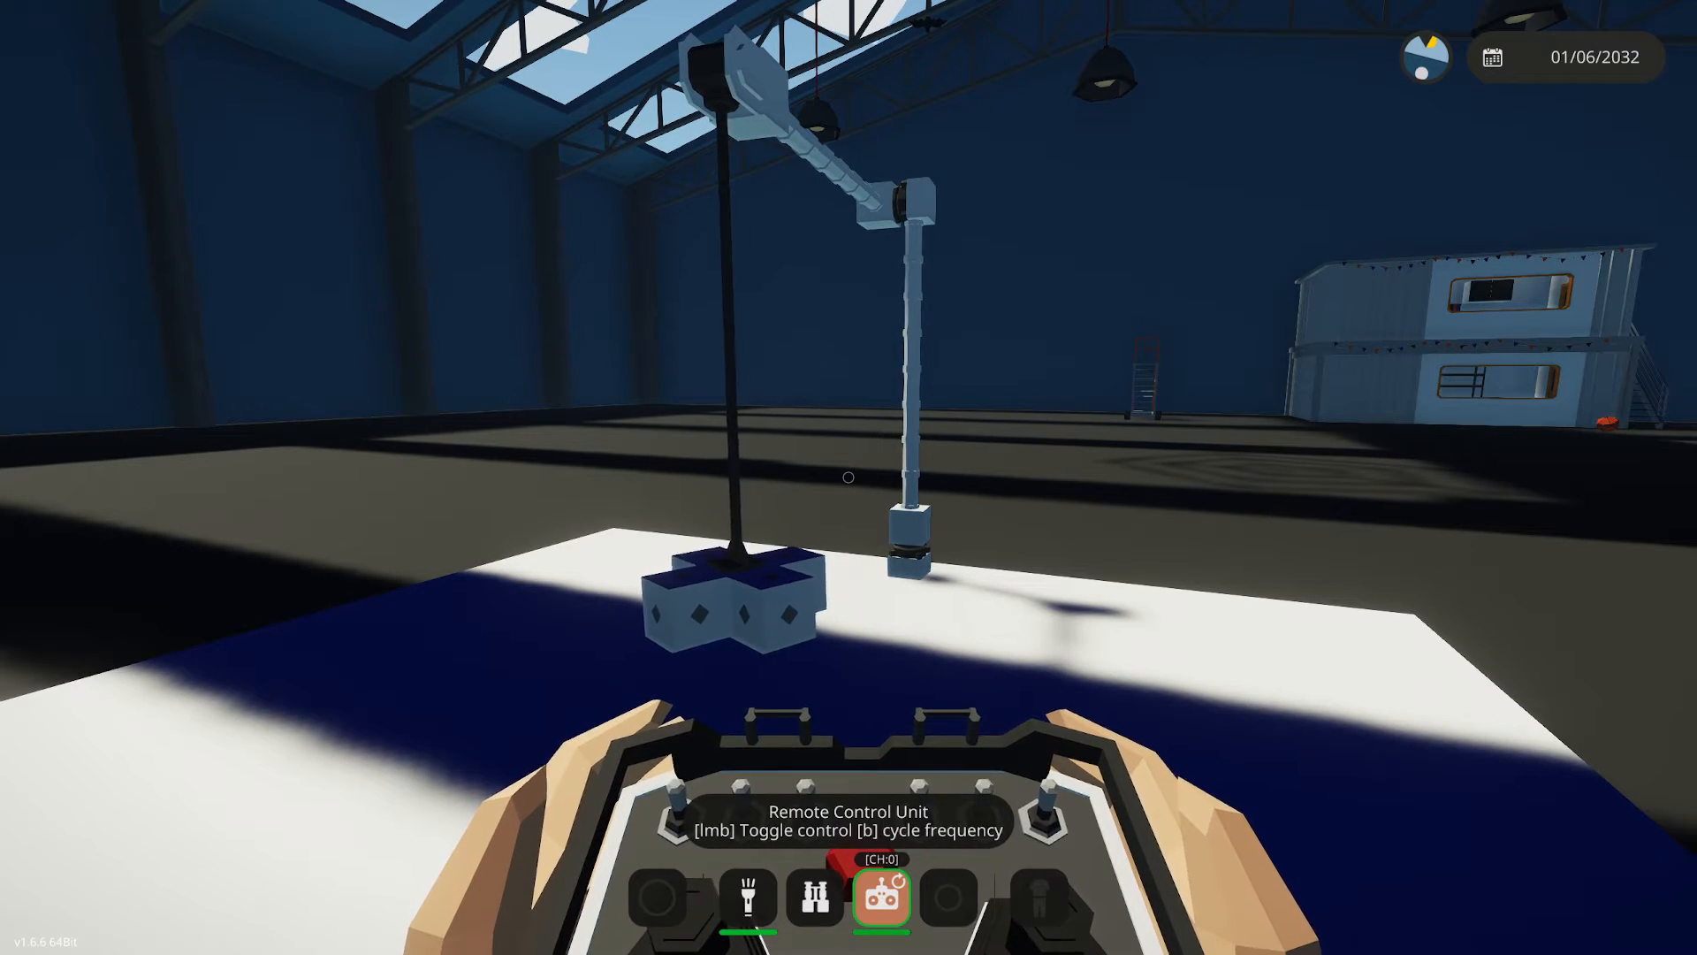
pyautogui.moveTo(848, 475)
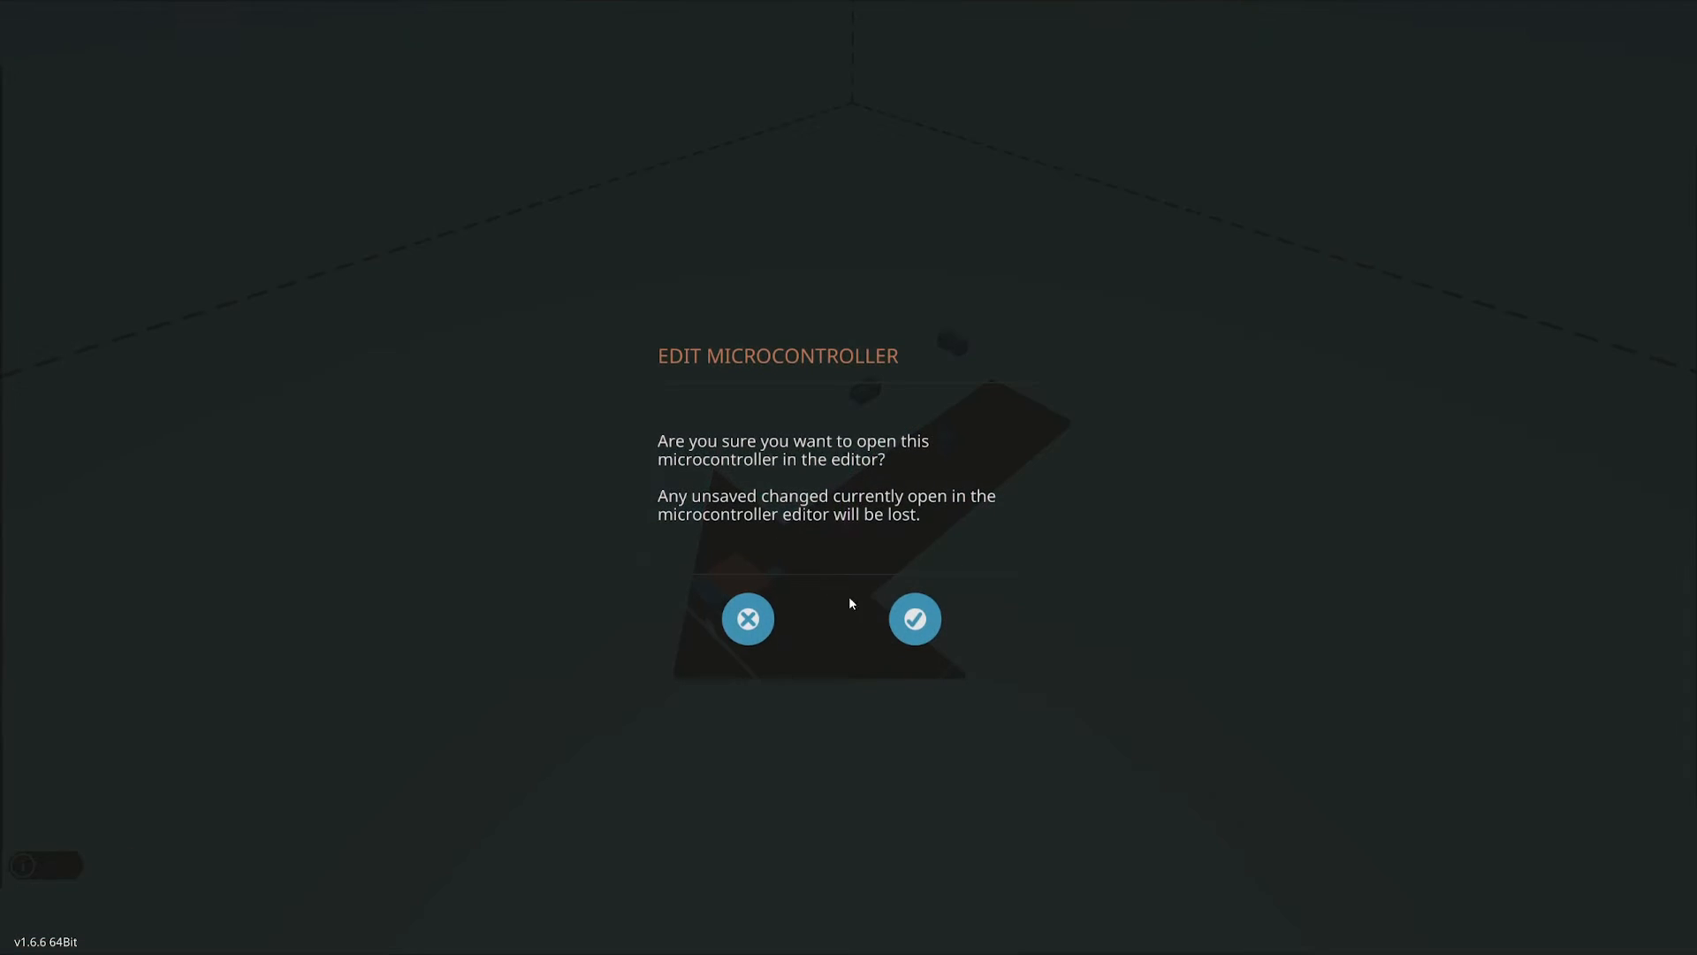
# Reopen the microcontroller and check the counter increment reads 0.001
pyautogui.click(914, 618)
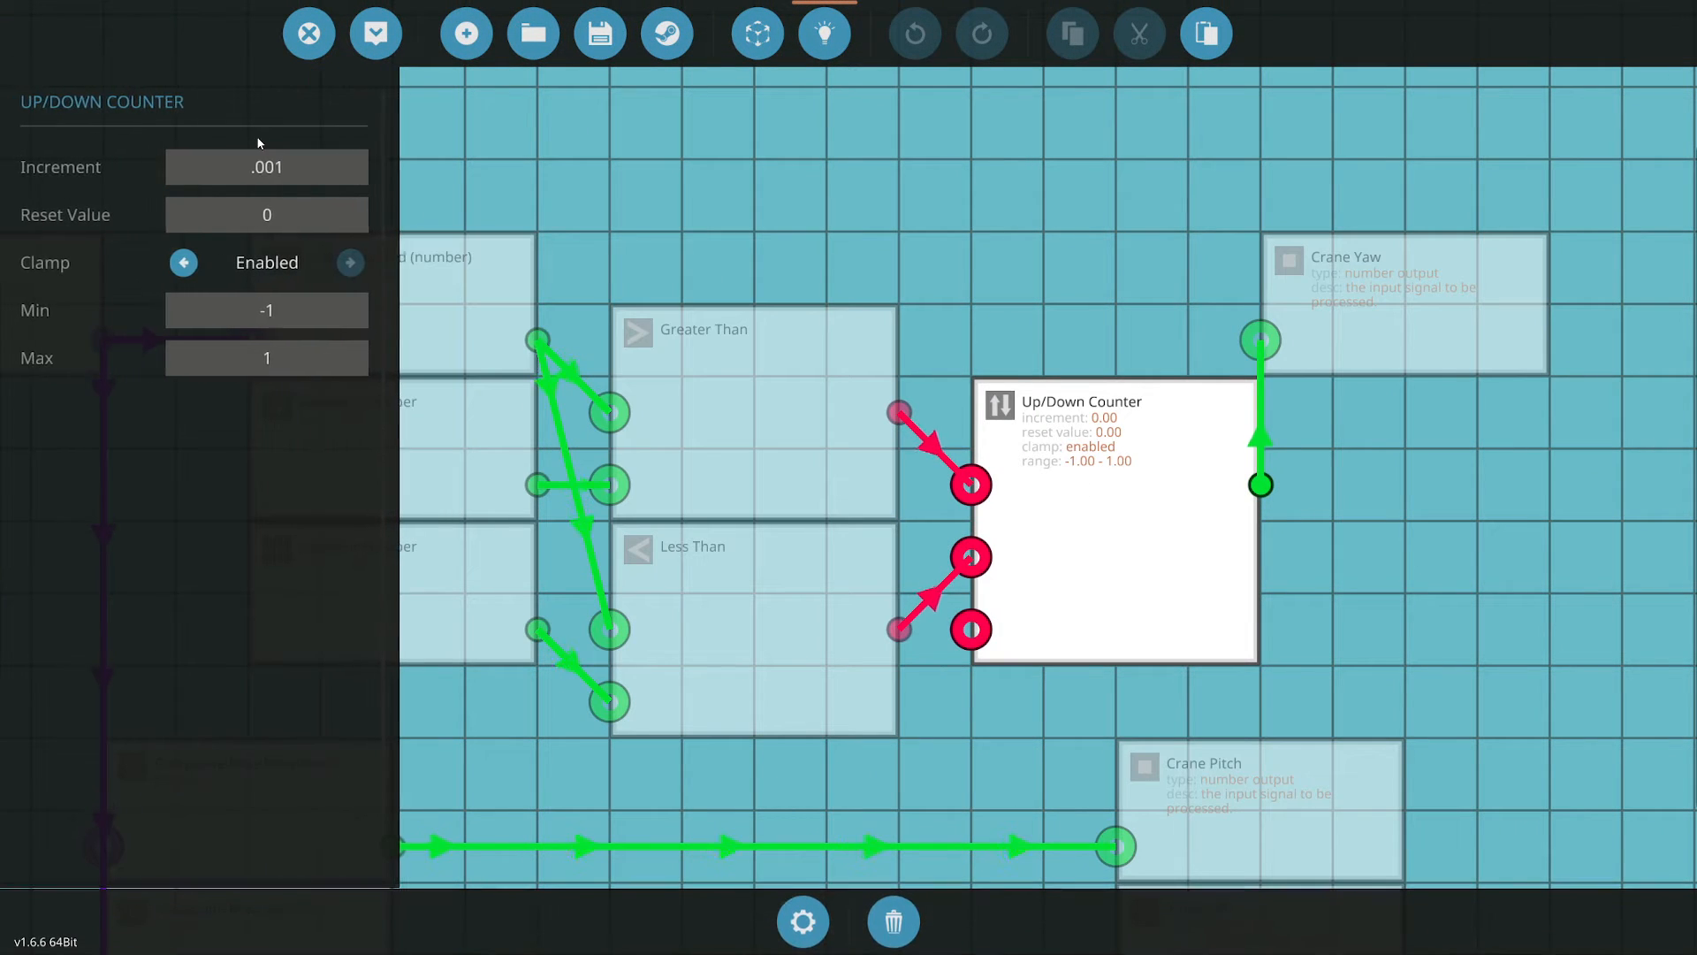
pyautogui.click(267, 166)
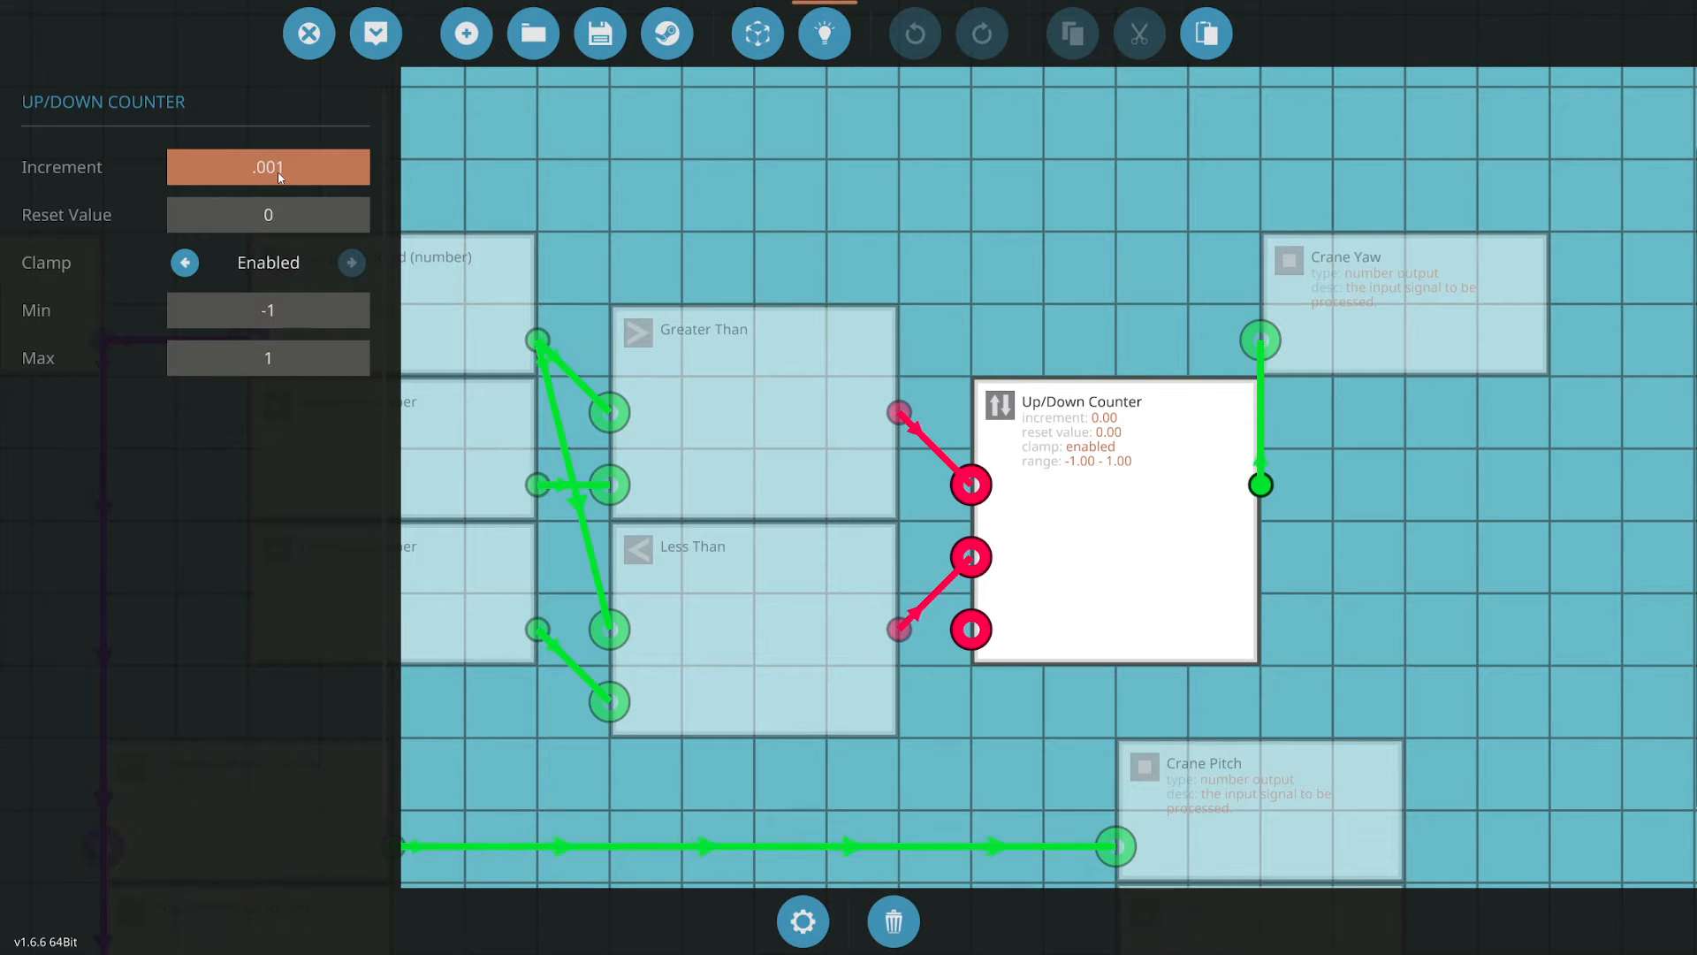
pyautogui.click(267, 166)
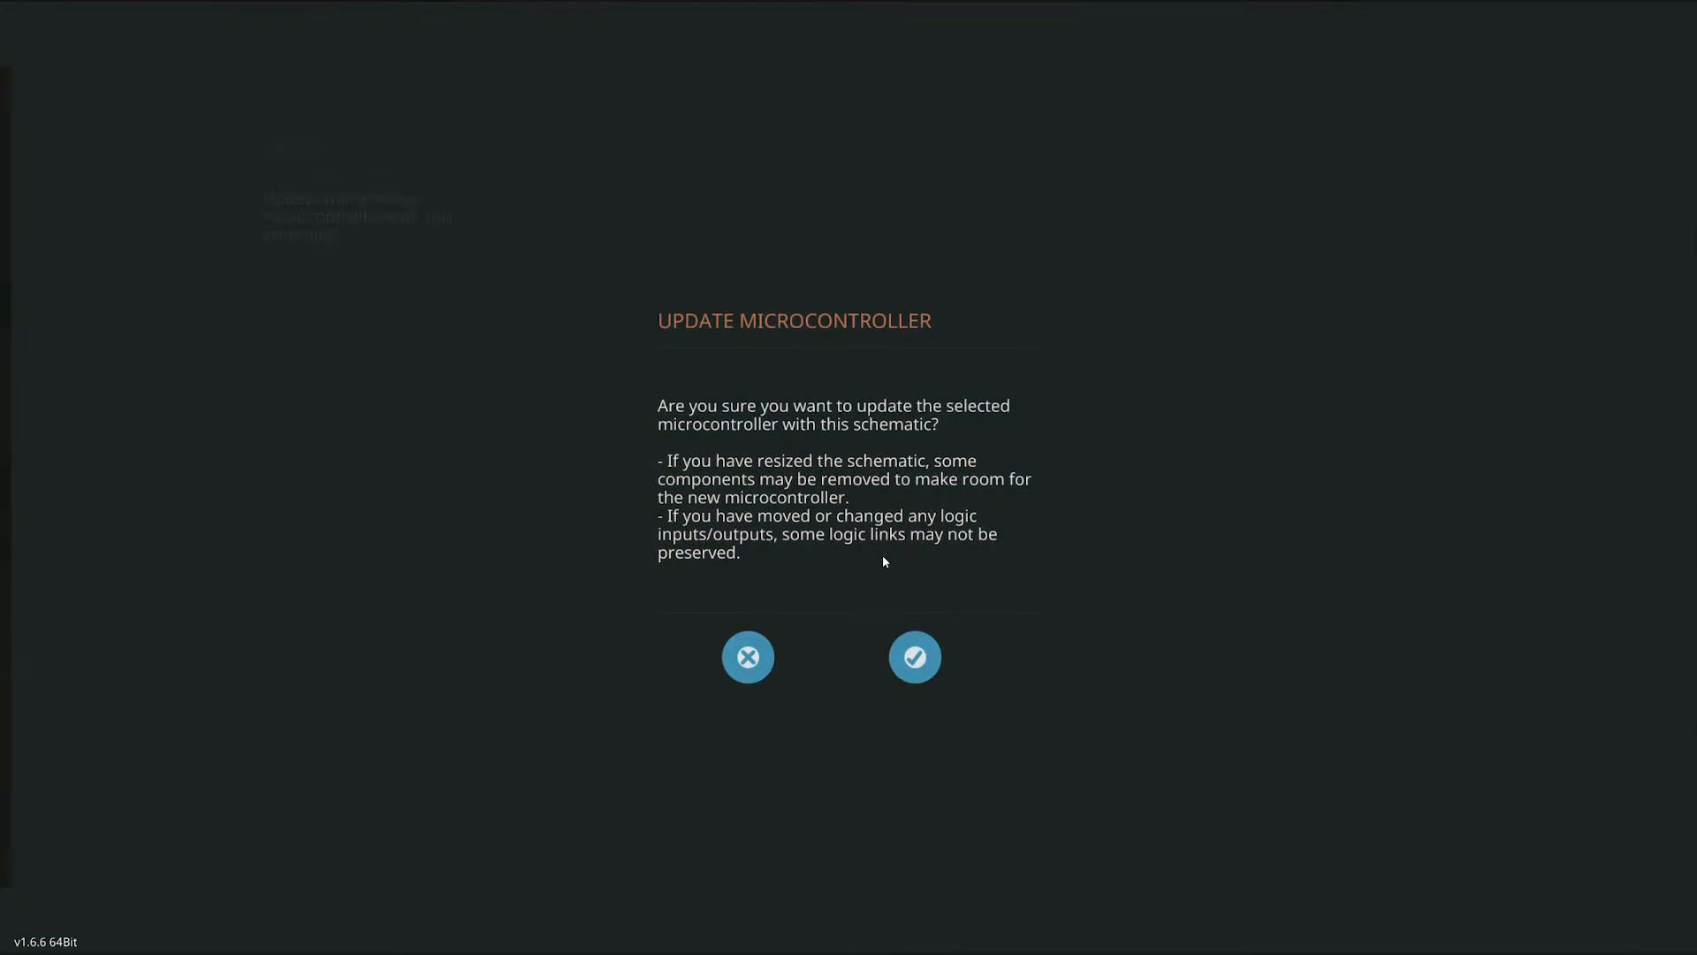
# Confirm the microcontroller update, test with the remote, and return to the workbench
pyautogui.click(914, 657)
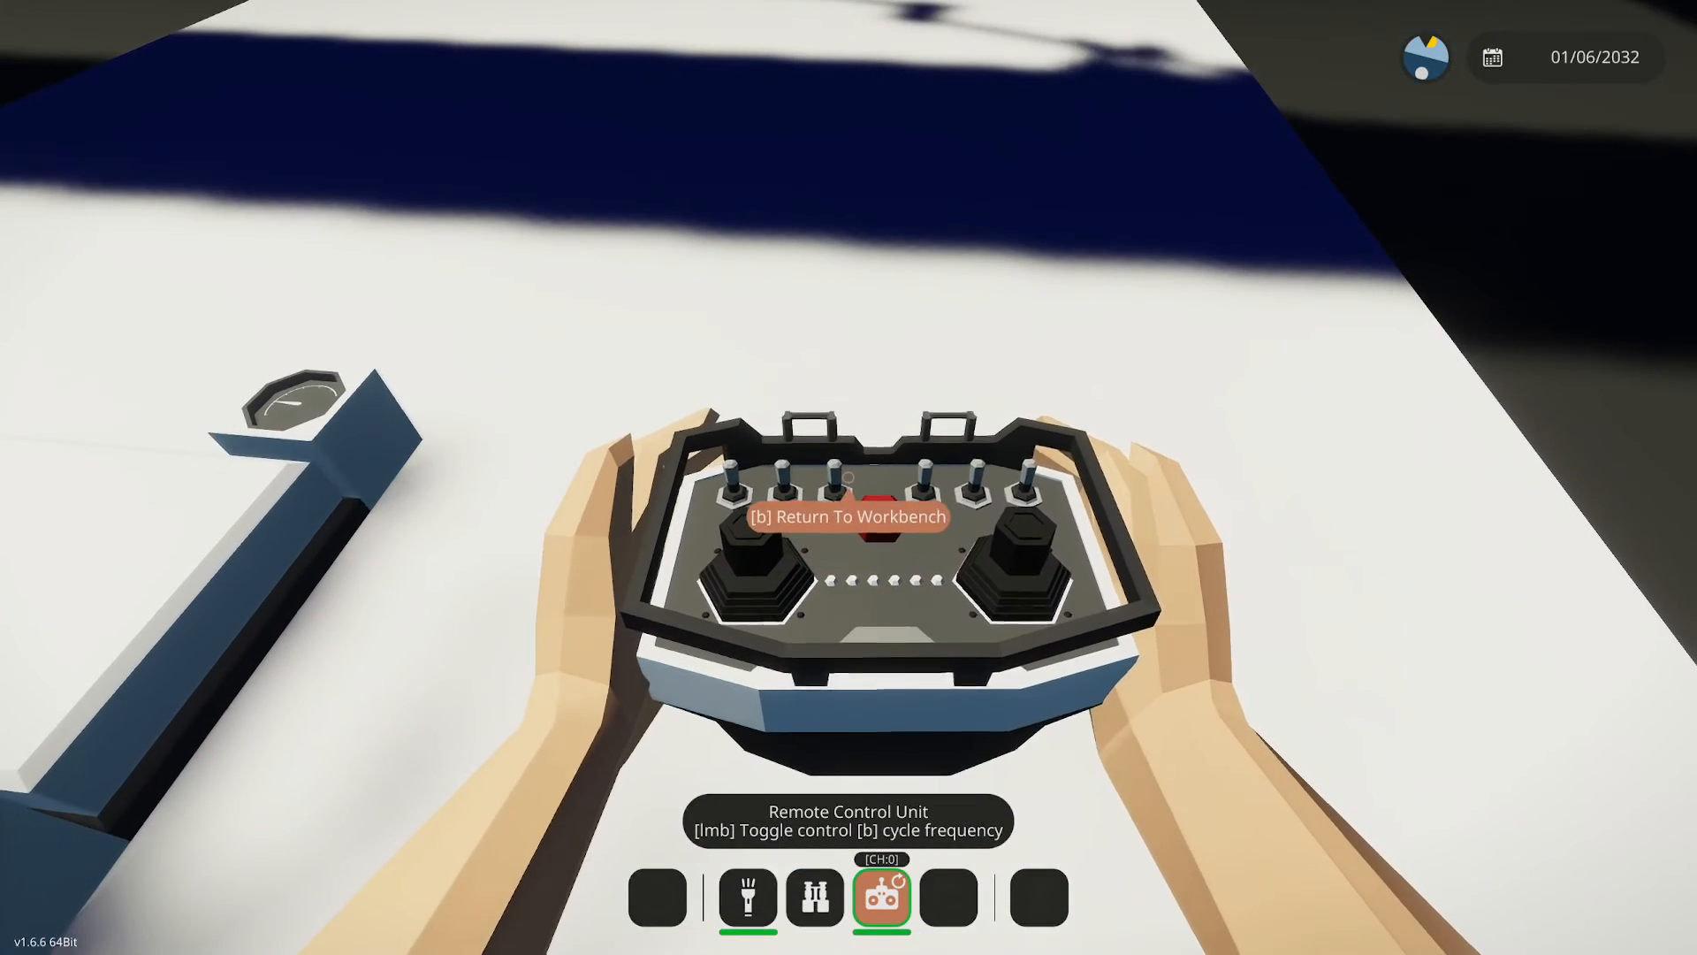
pyautogui.press('b')
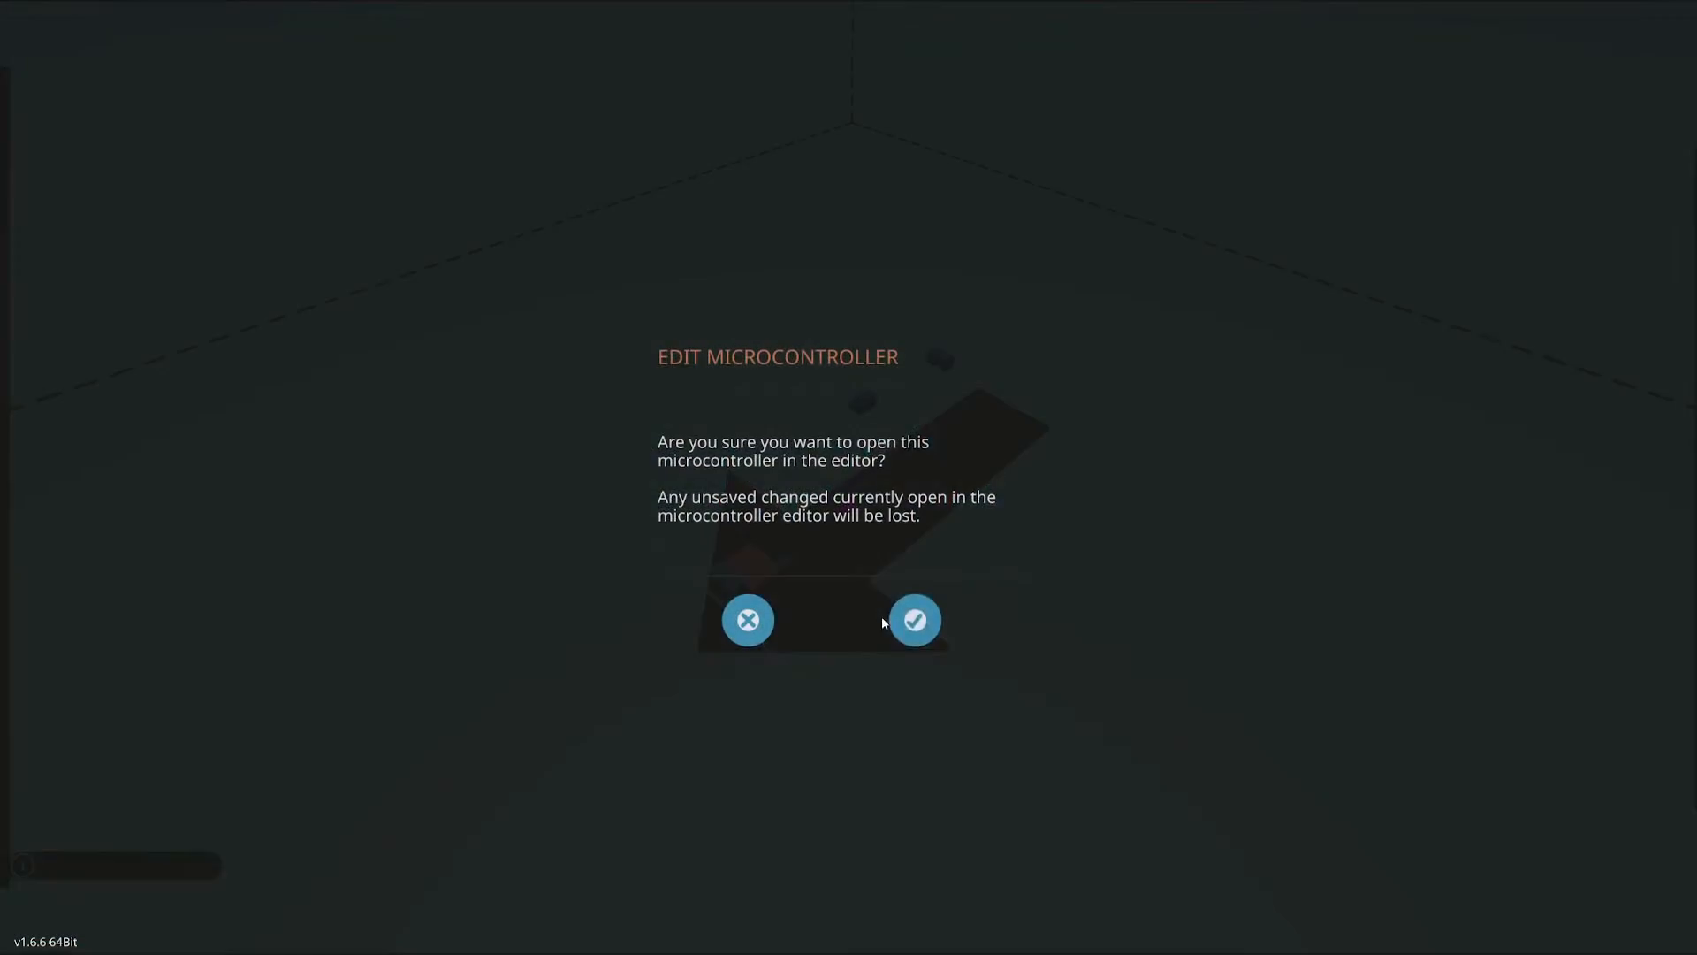
# Confirm the microcontroller edit and update, then put the remote control away
pyautogui.click(914, 619)
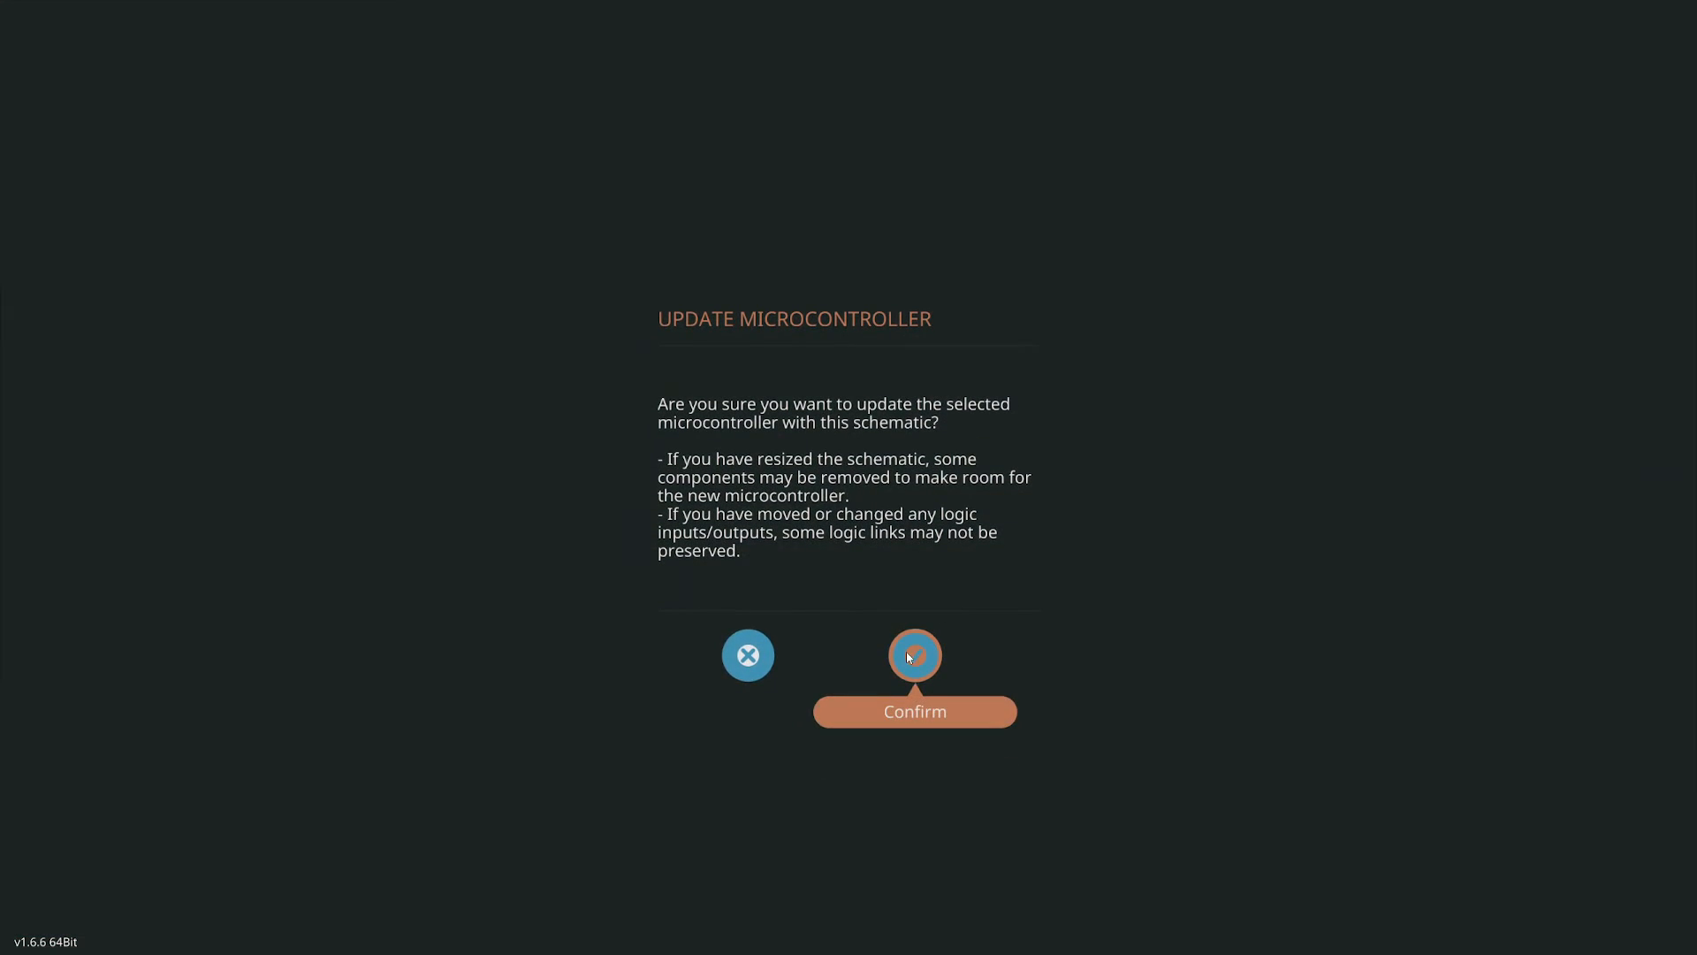
pyautogui.click(914, 654)
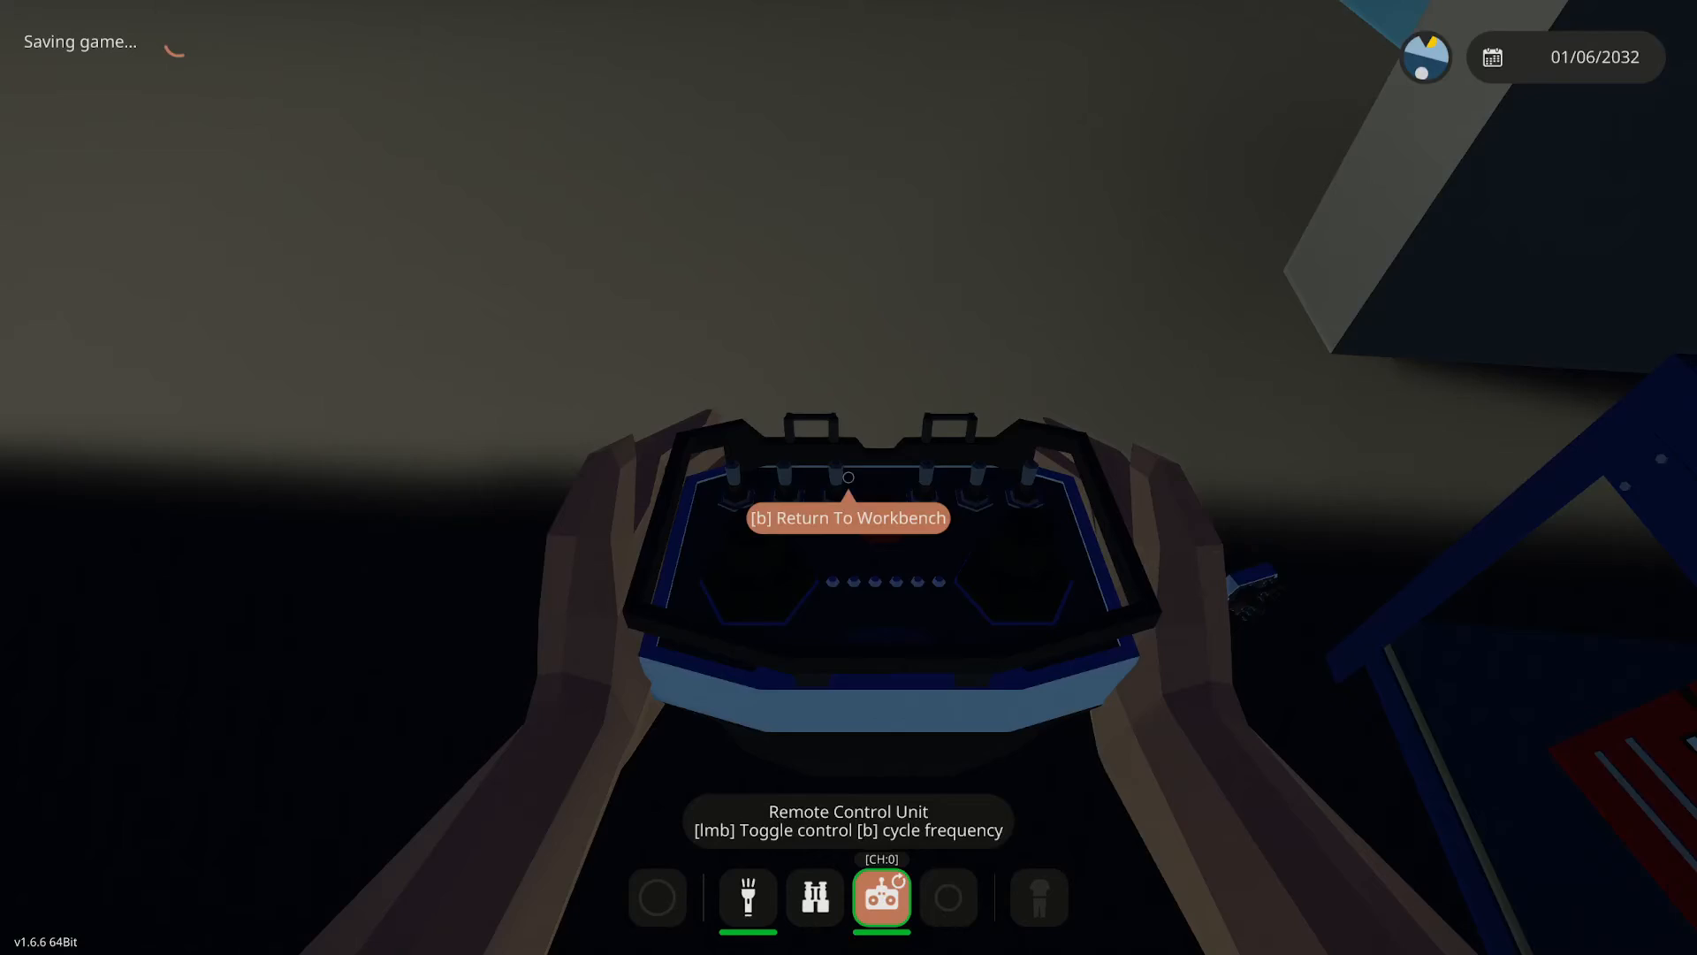
pyautogui.press('b')
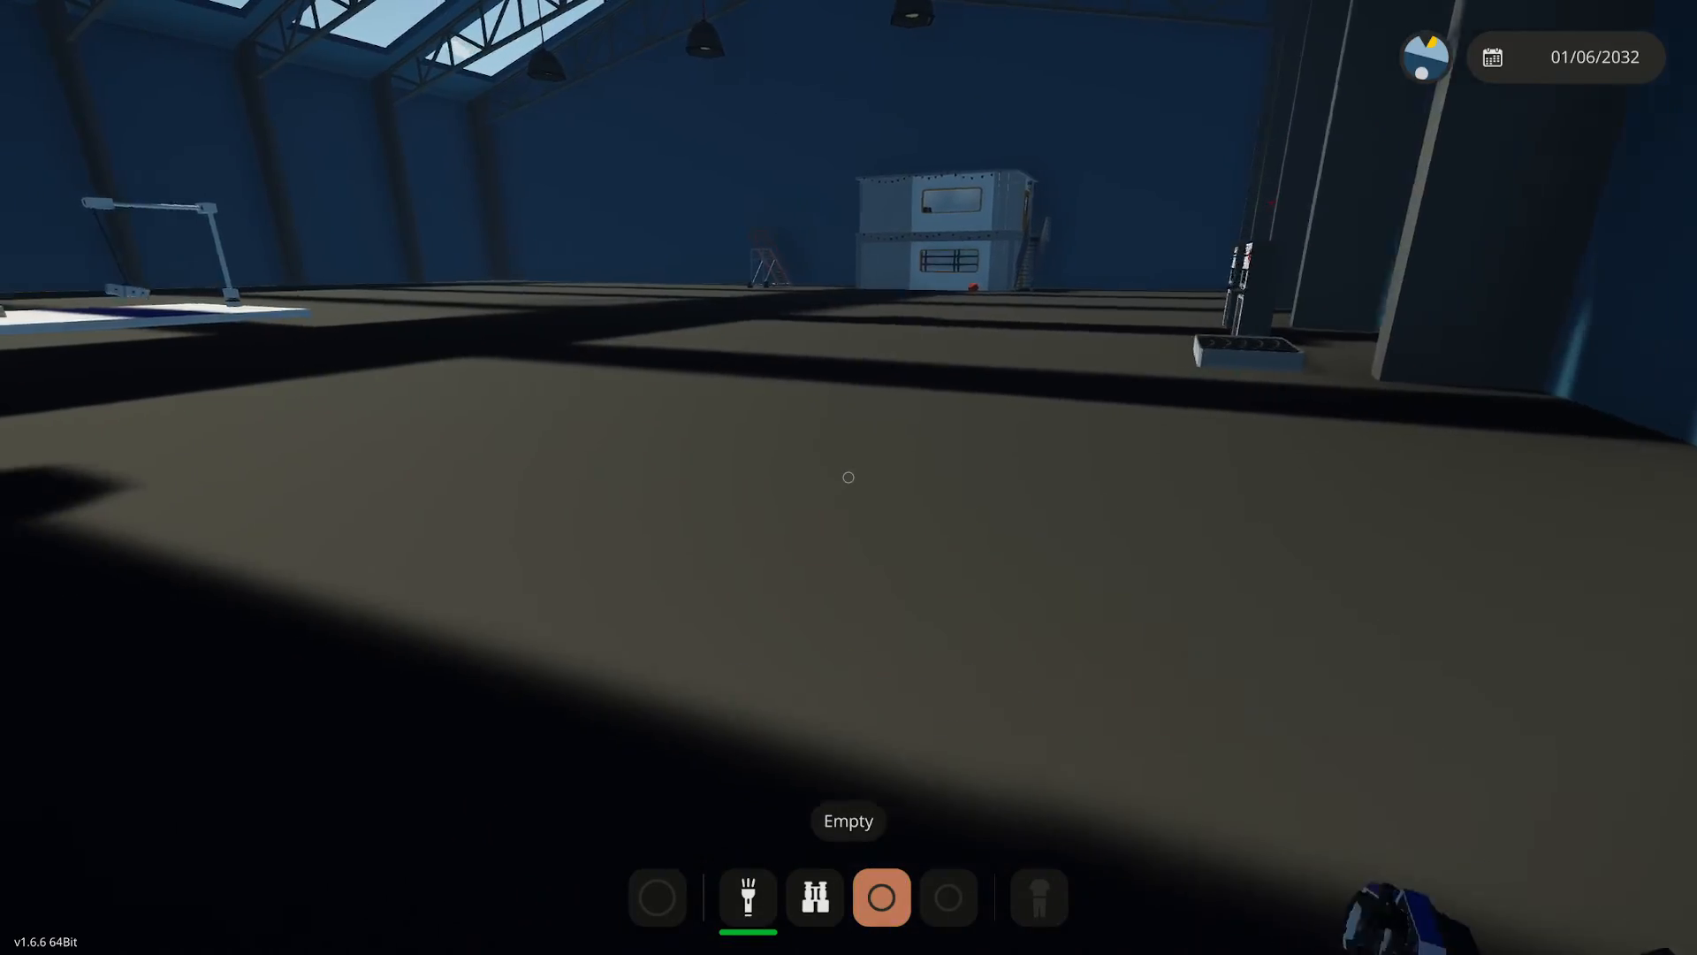